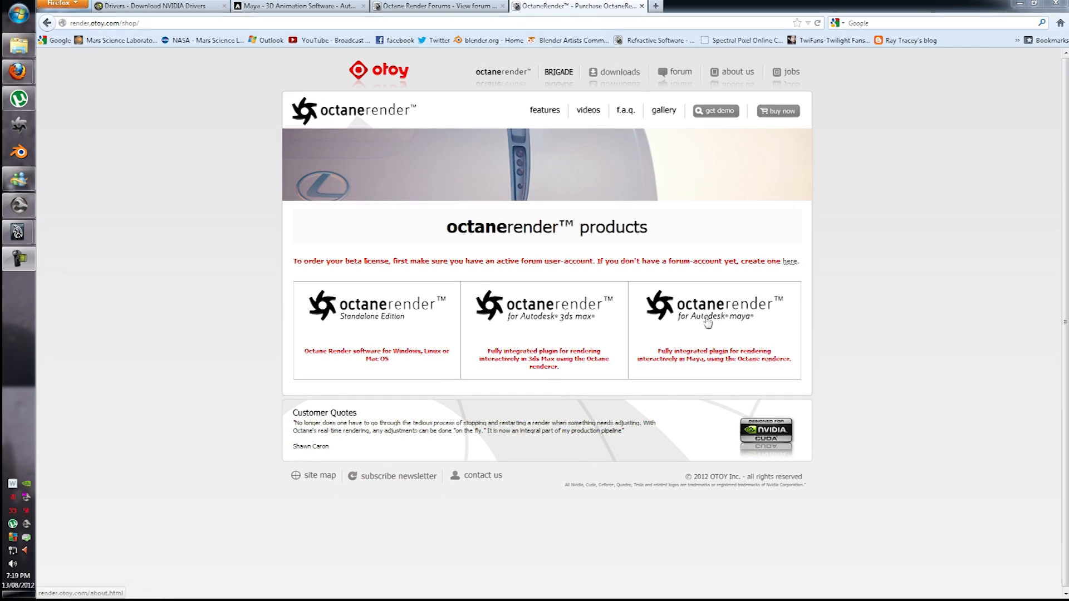
pyautogui.moveTo(544, 359)
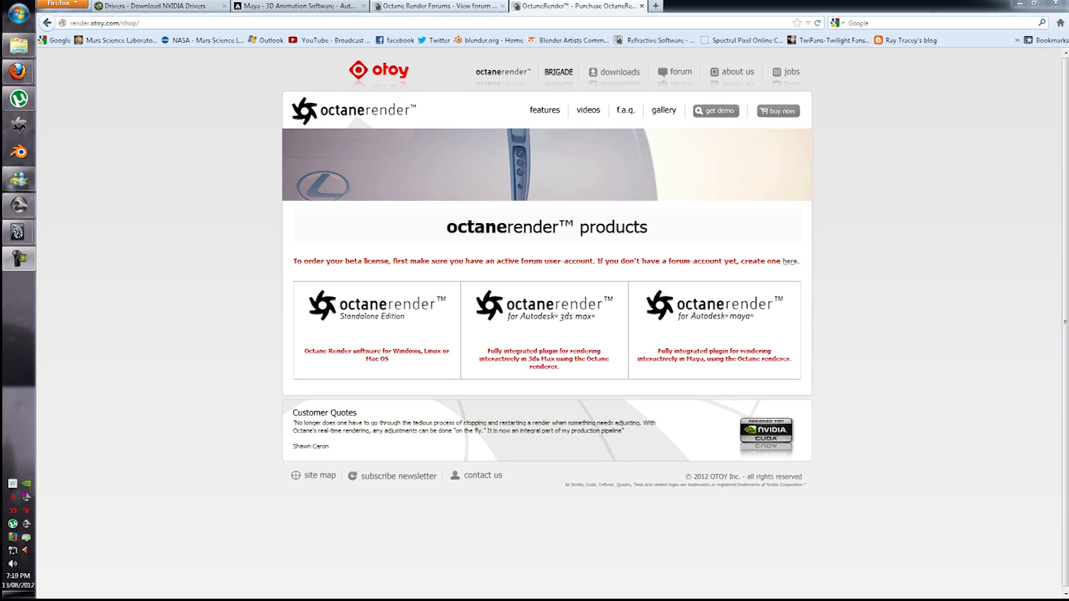
# Keep GeForce 500 Series on the NVIDIA driver page, then view the Maya and Octane forum pages
pyautogui.click(160, 6)
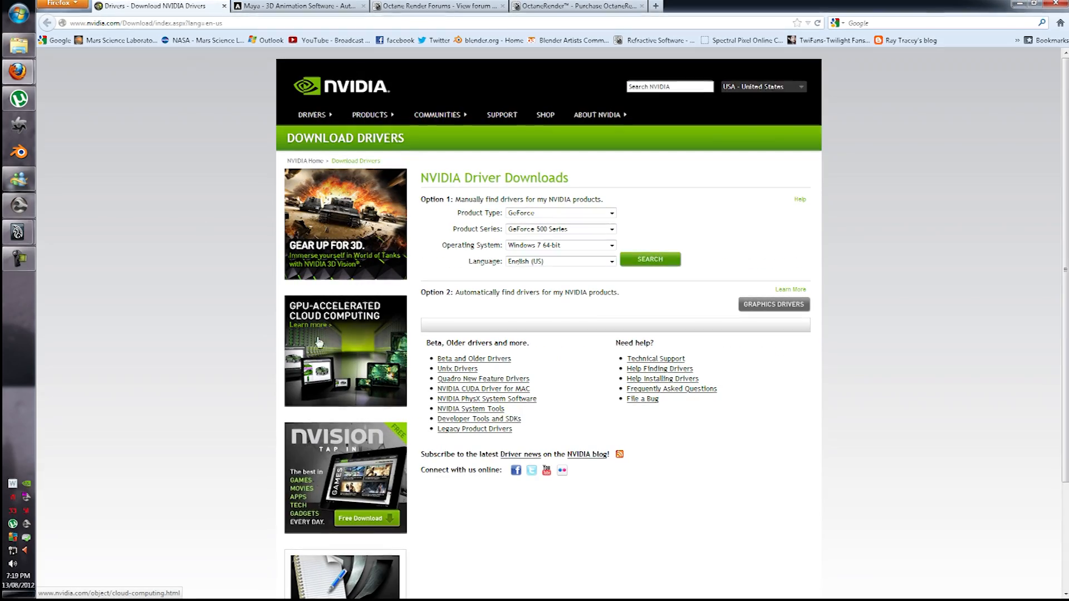
pyautogui.click(560, 228)
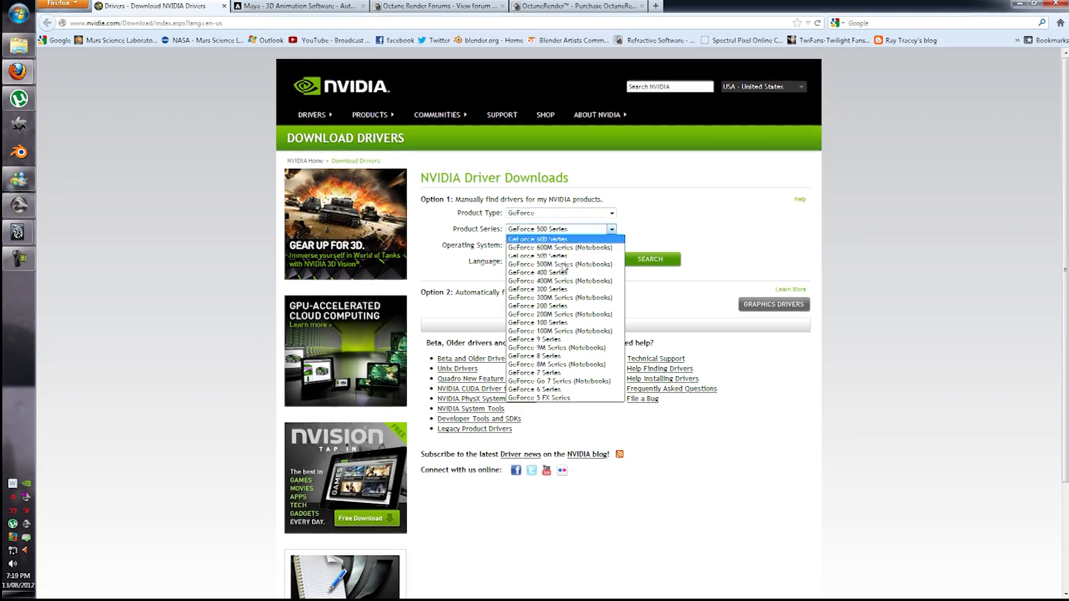
pyautogui.moveTo(537, 256)
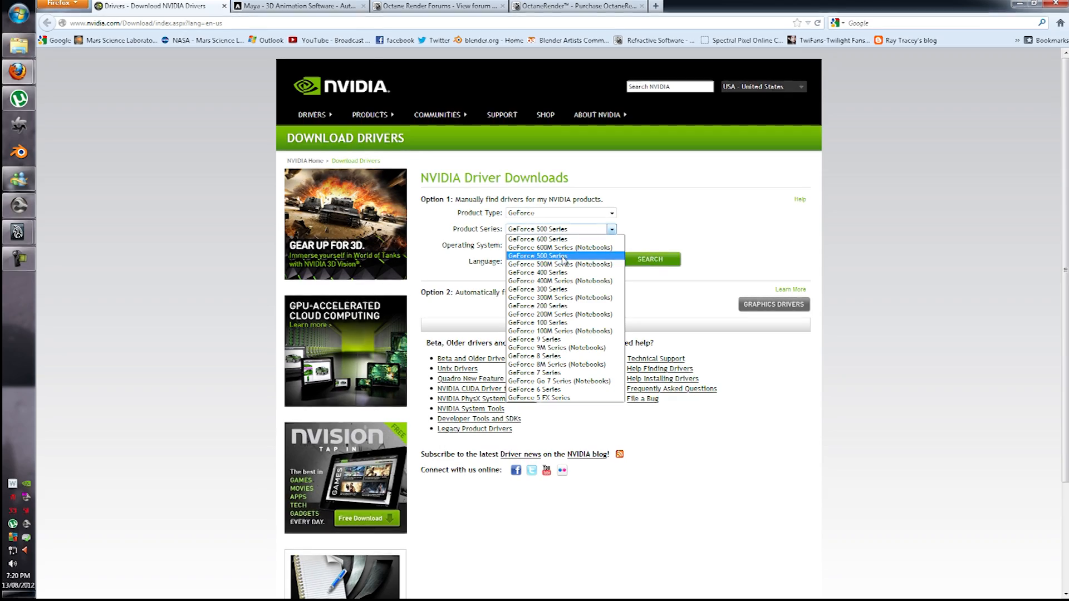
pyautogui.click(538, 255)
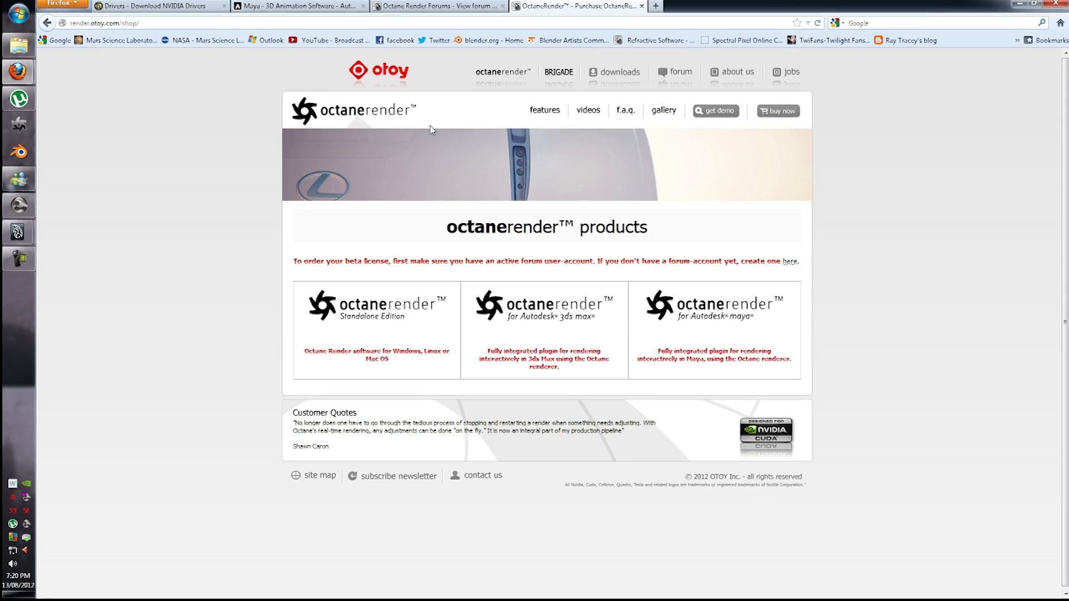
pyautogui.click(298, 6)
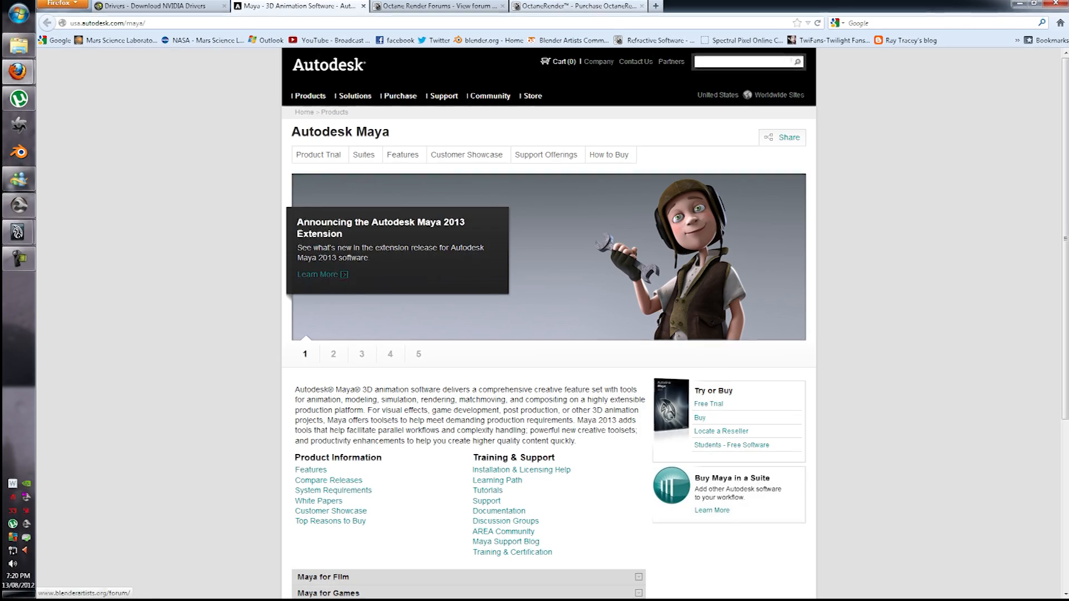
pyautogui.click(440, 6)
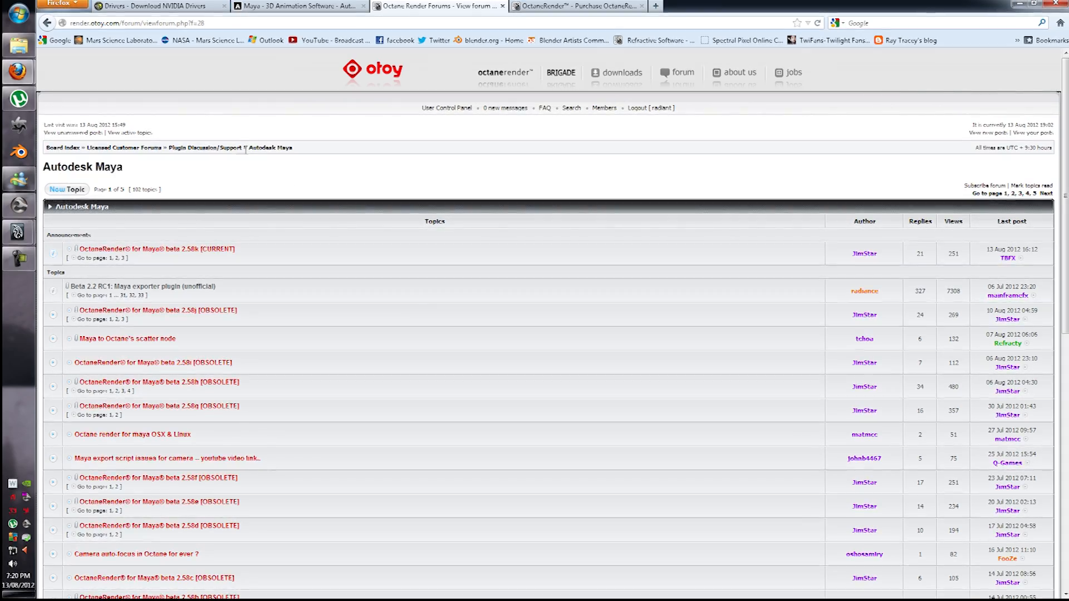
pyautogui.moveTo(205, 148)
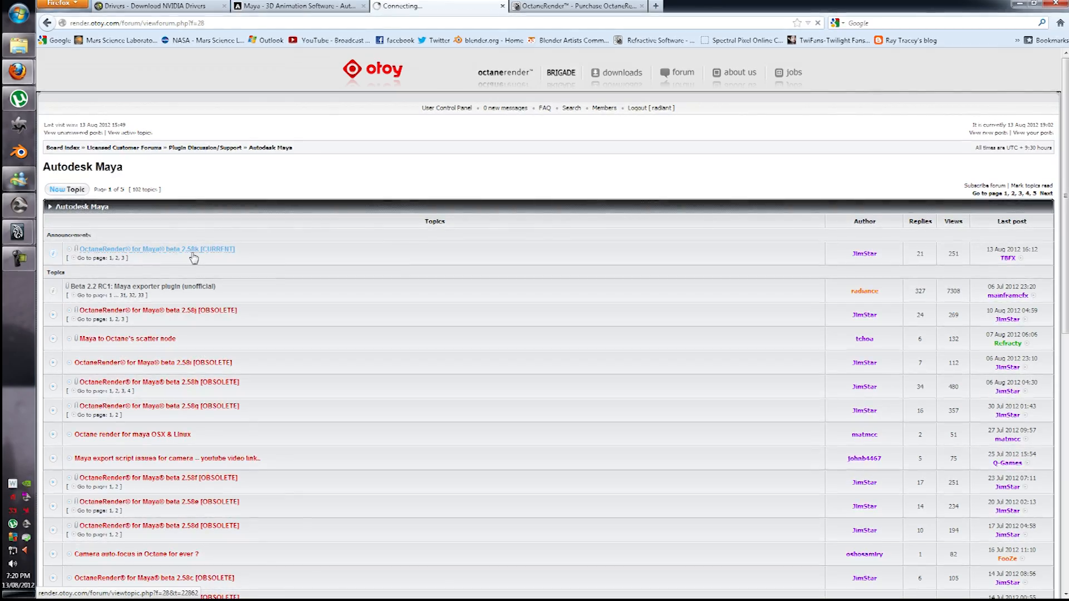
# Open and read through the 'OctaneRender for Maya beta 2.58k [CURRENT]' forum announcement
pyautogui.click(156, 249)
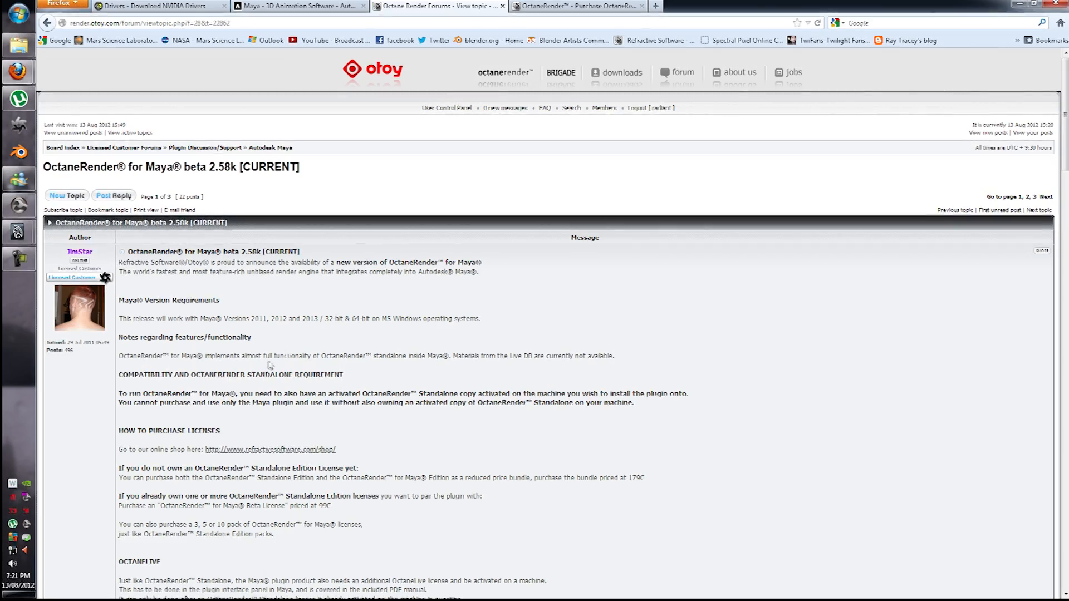
pyautogui.scroll(-3)
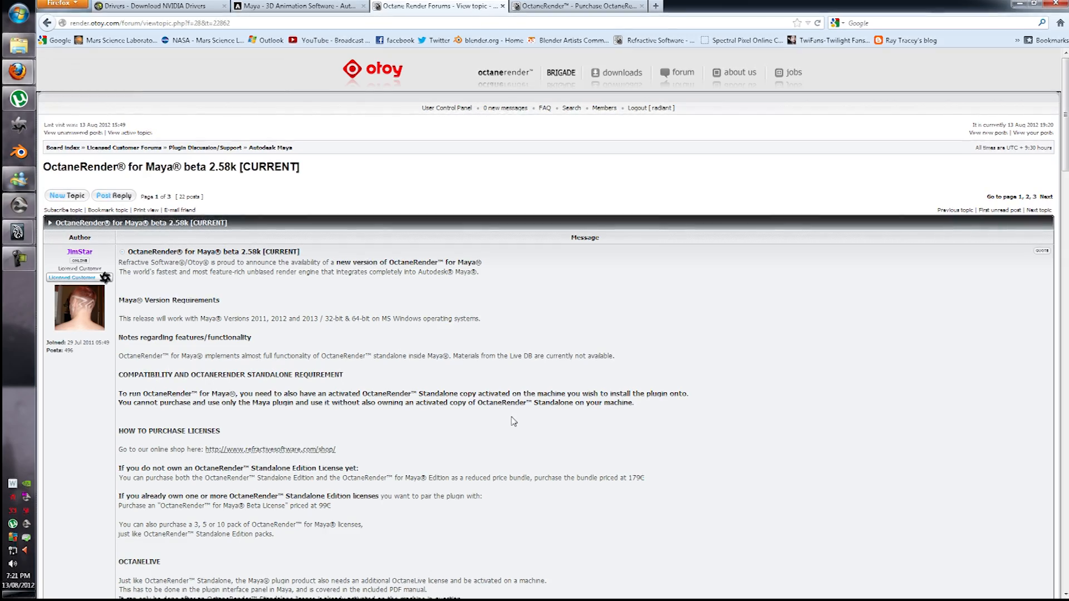
pyautogui.scroll(-3)
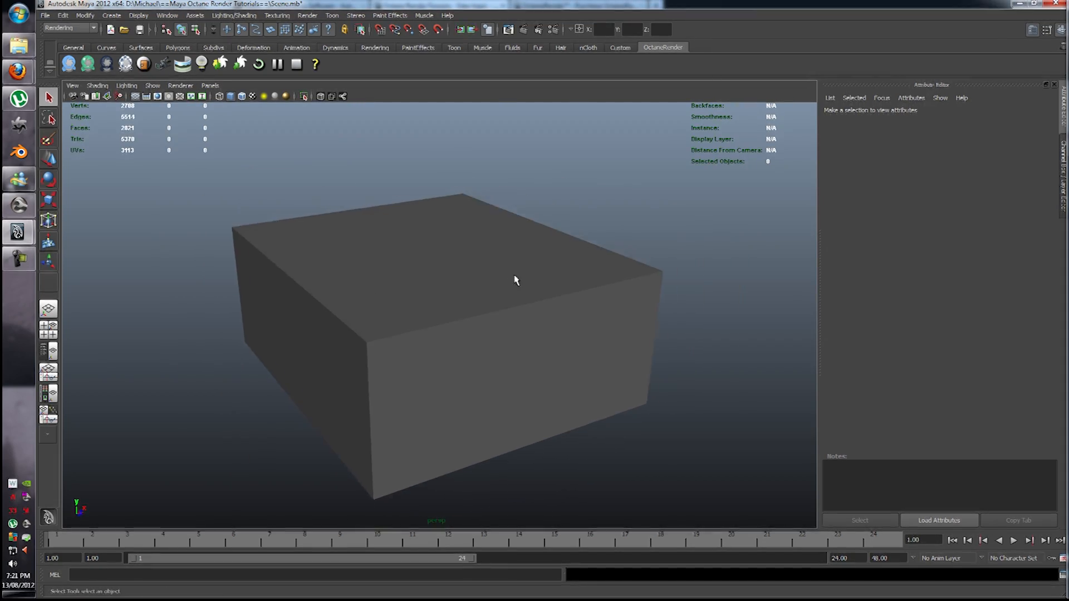
pyautogui.moveTo(398, 211)
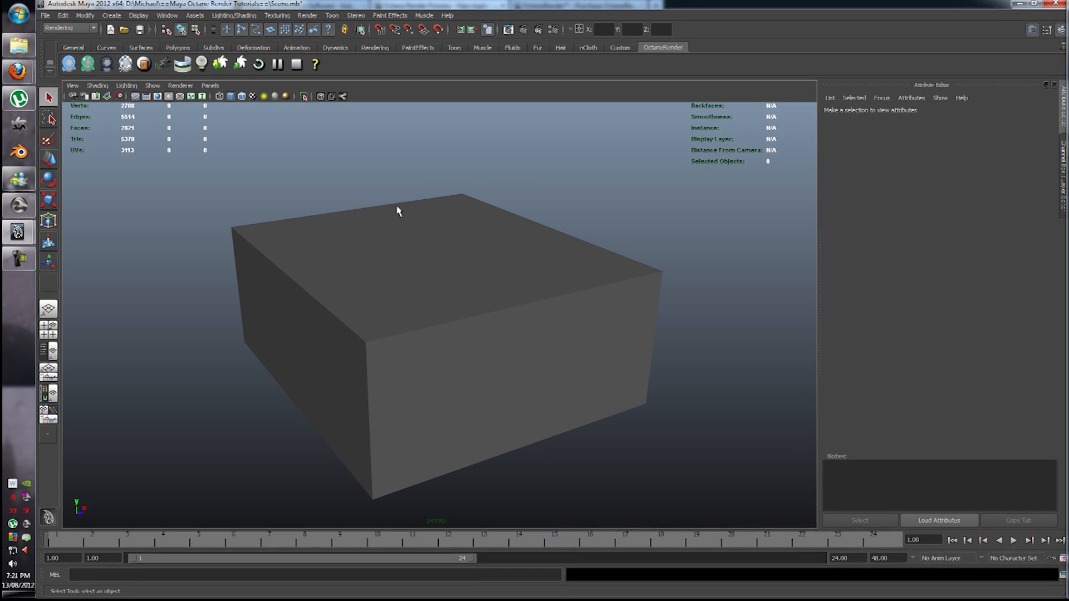
pyautogui.click(167, 15)
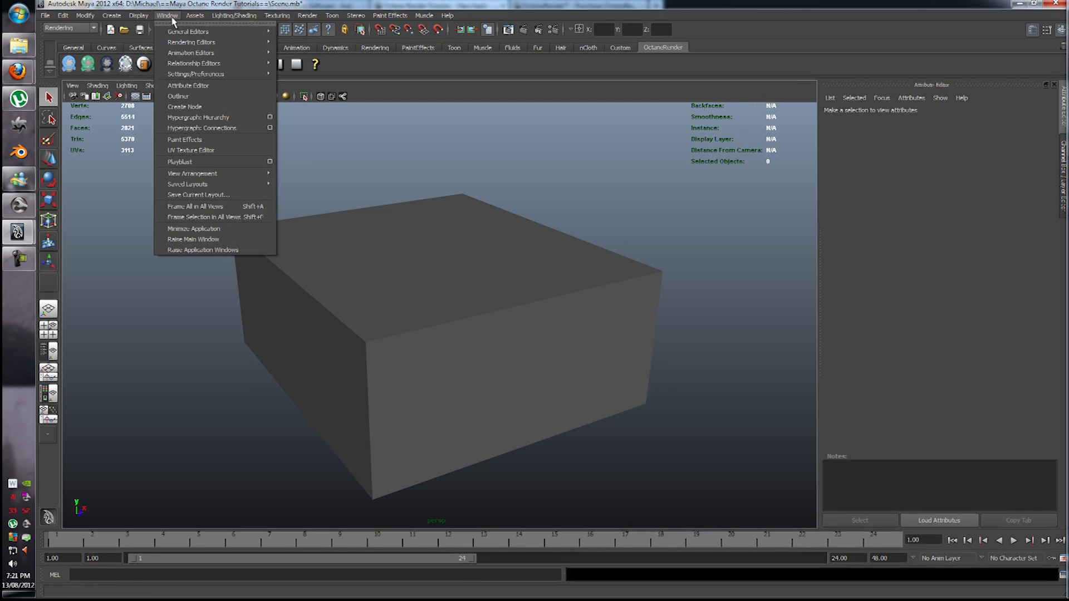
pyautogui.moveTo(195, 73)
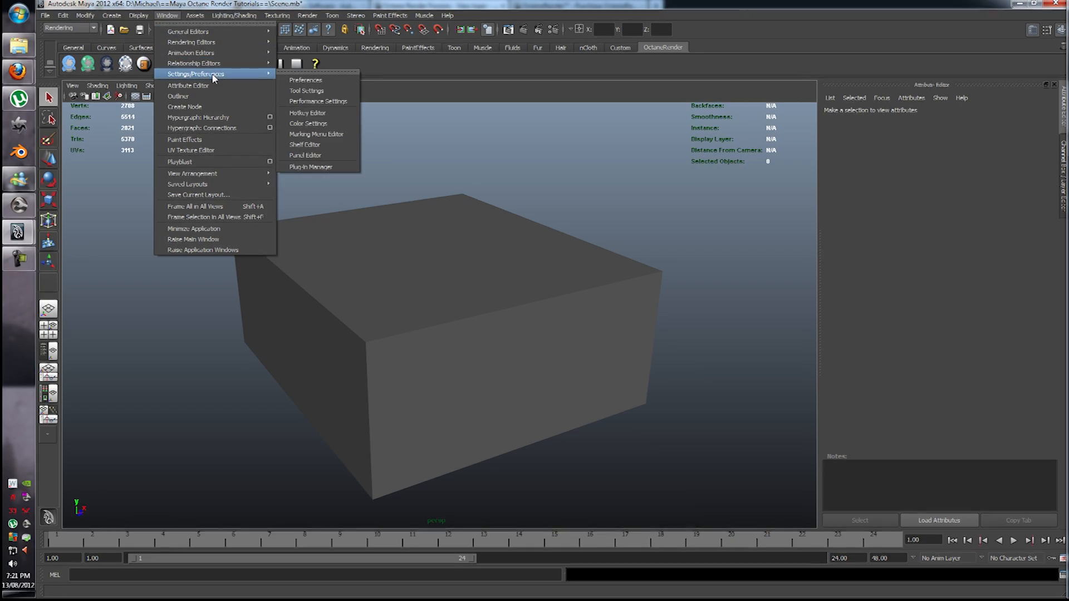
pyautogui.click(311, 167)
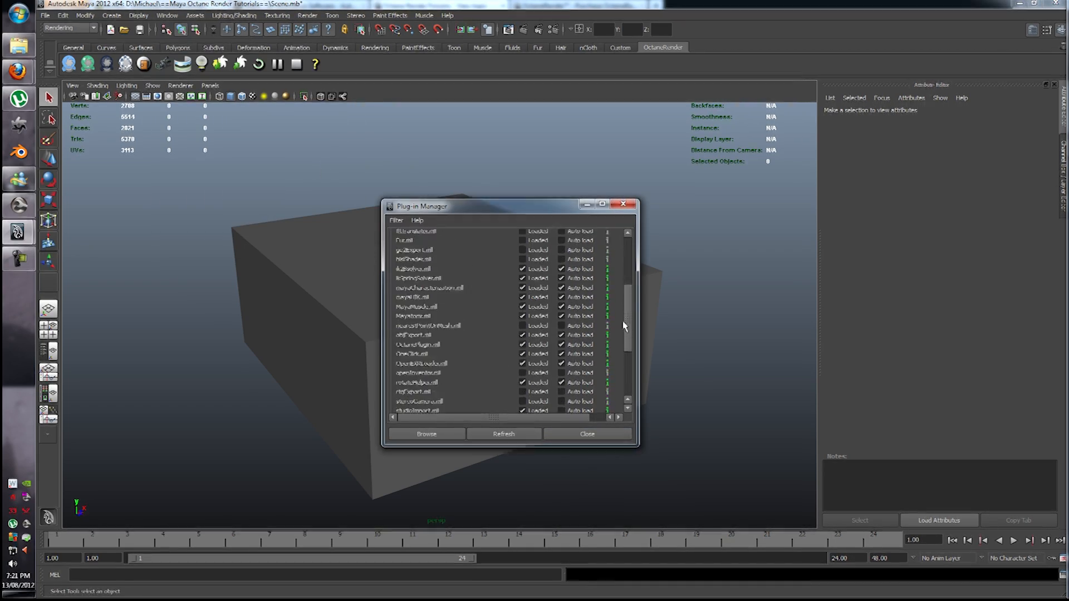
pyautogui.scroll(-3)
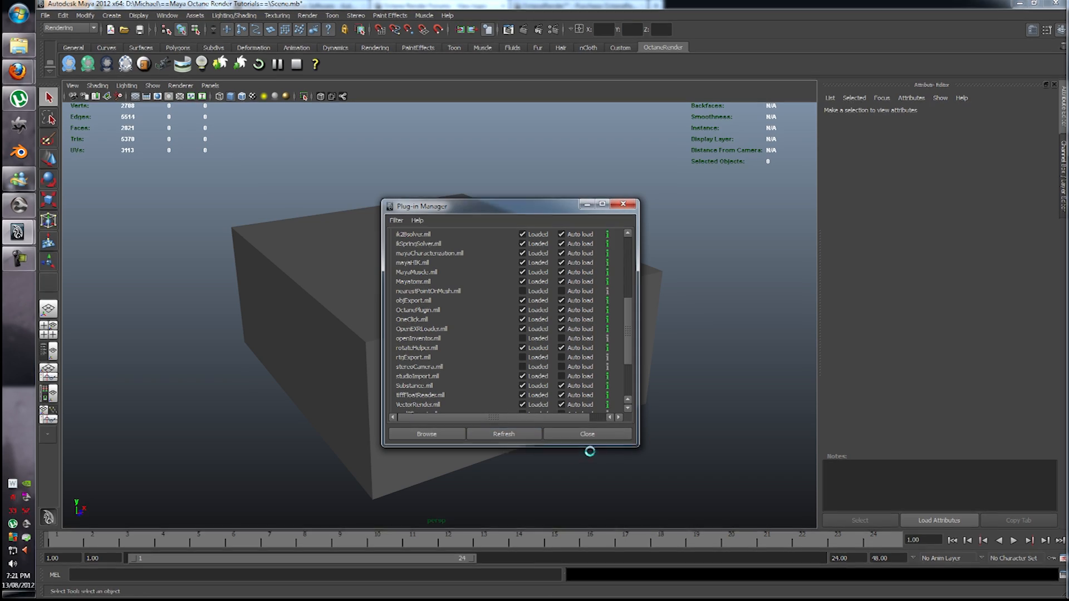
pyautogui.click(587, 434)
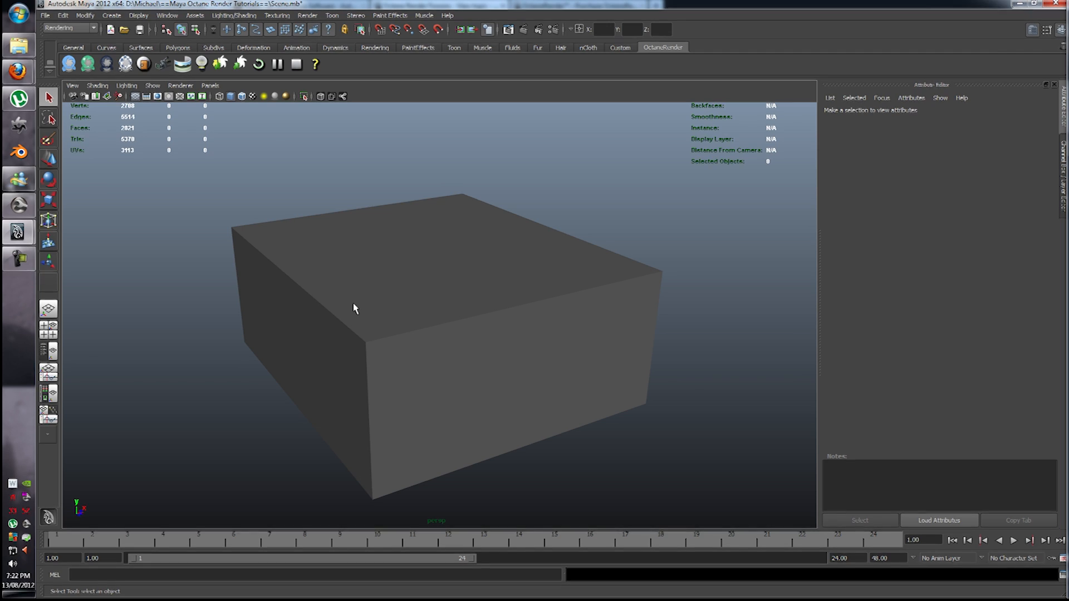
pyautogui.moveTo(653, 55)
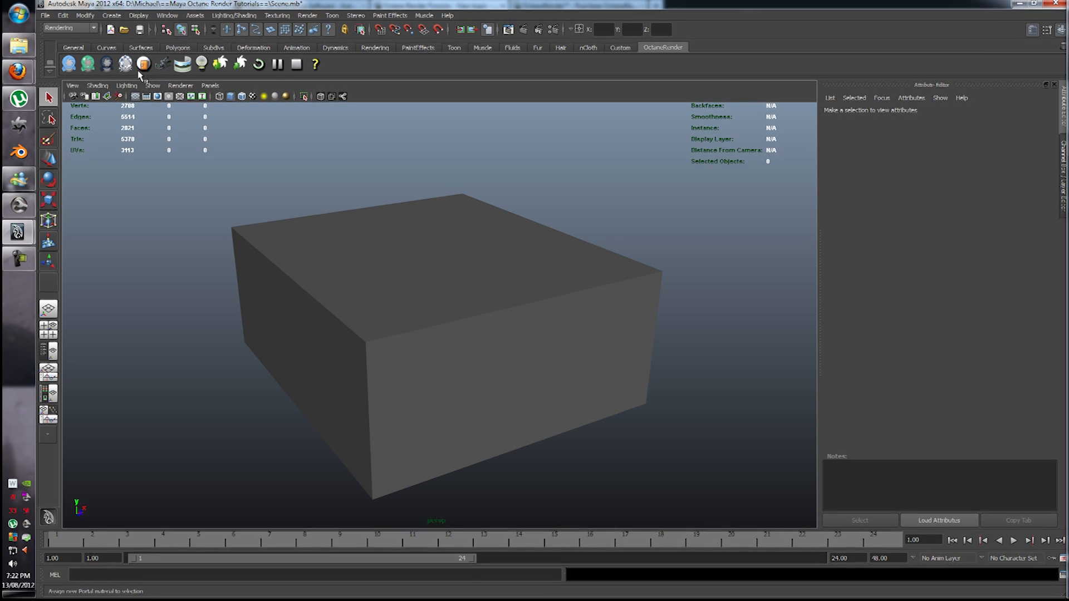
pyautogui.moveTo(163, 64)
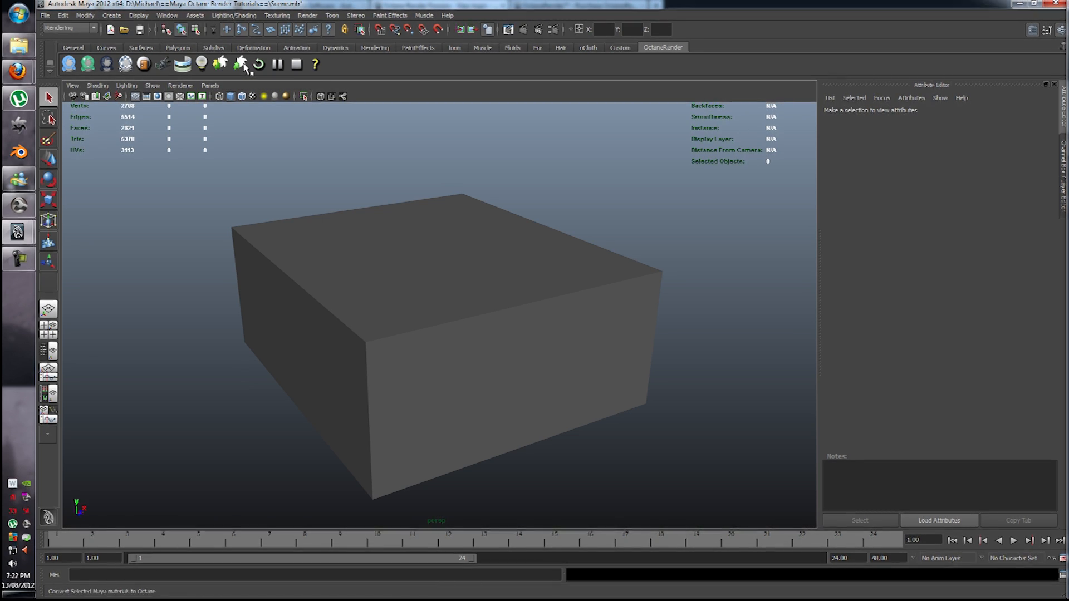
pyautogui.moveTo(243, 63)
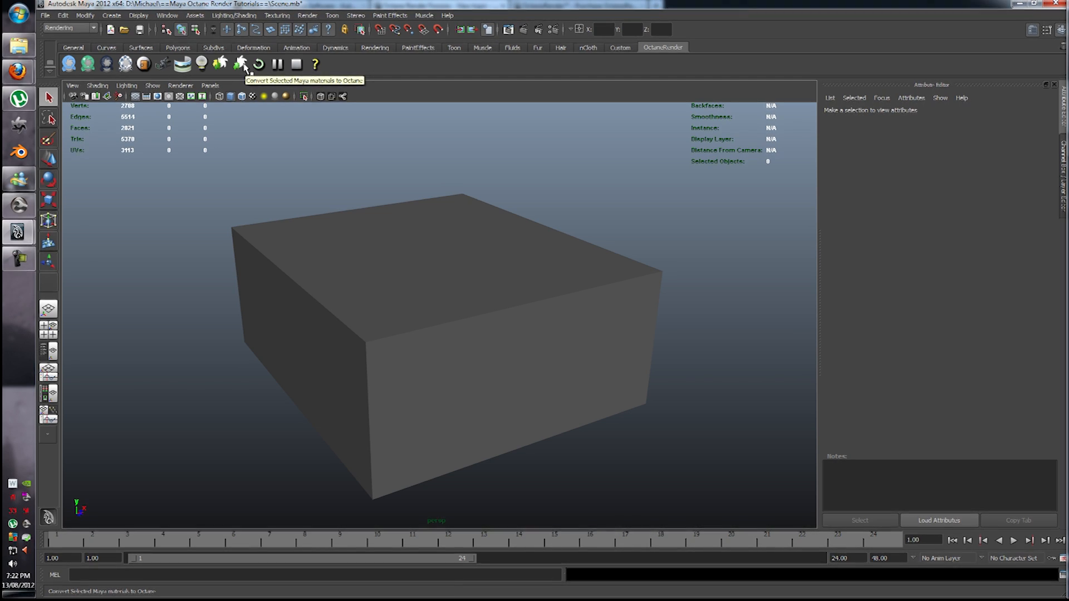
pyautogui.moveTo(257, 64)
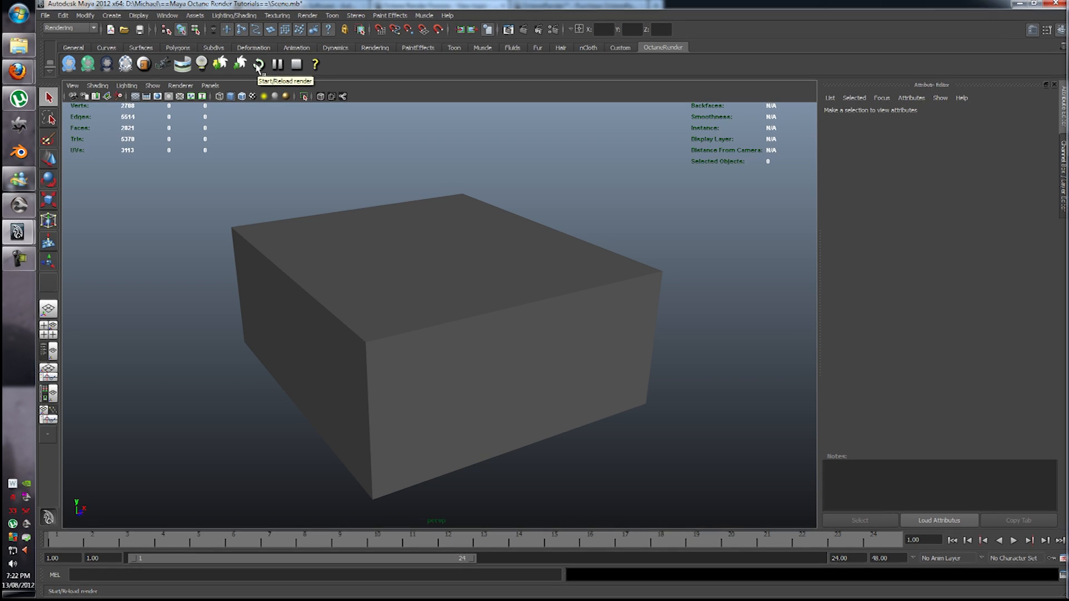
pyautogui.click(257, 63)
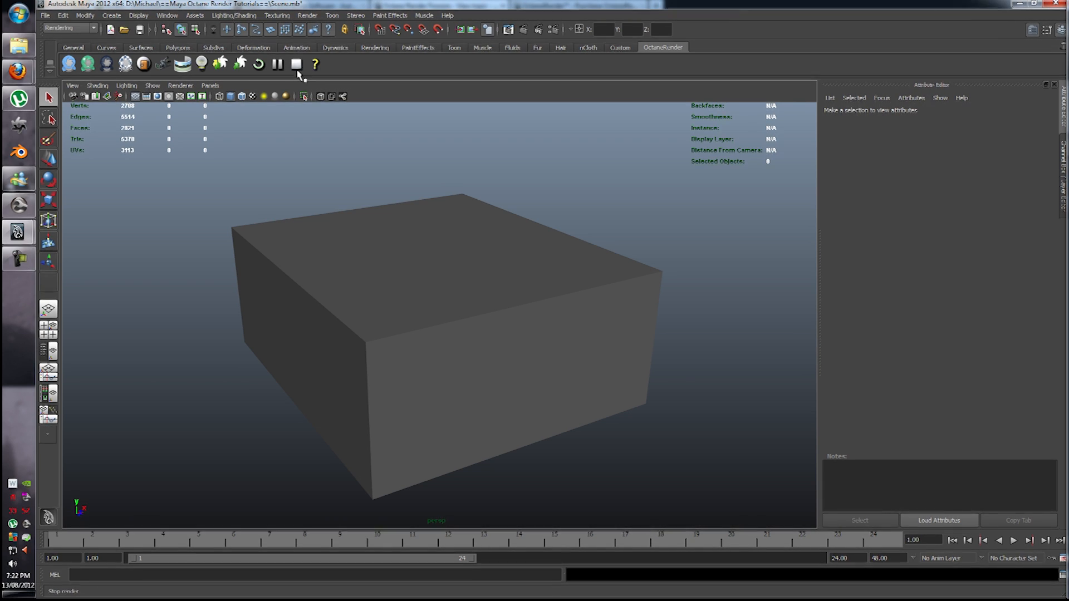
pyautogui.moveTo(314, 64)
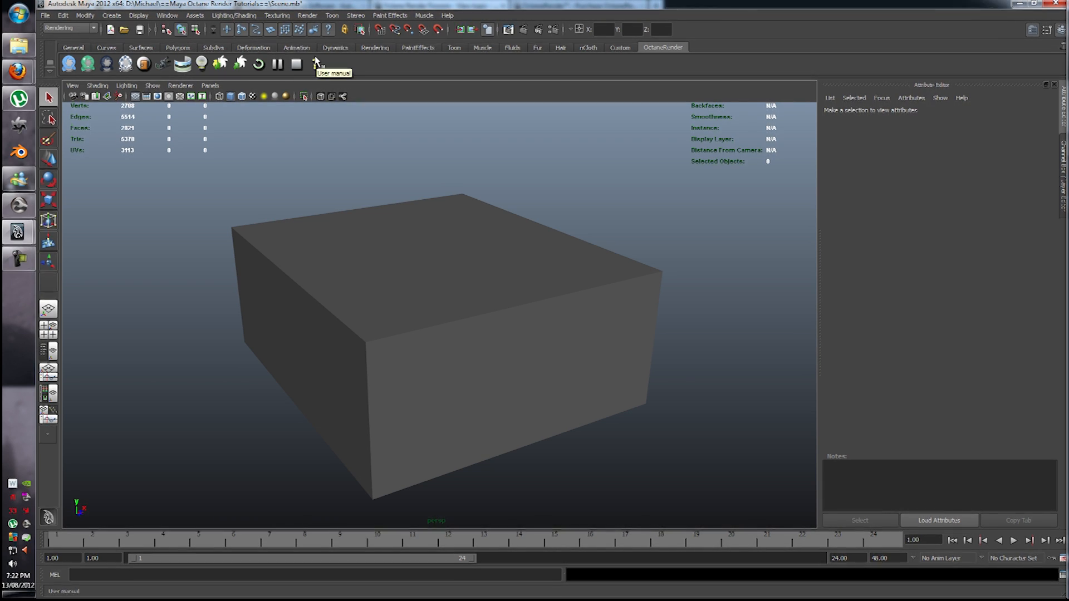
pyautogui.moveTo(326, 127)
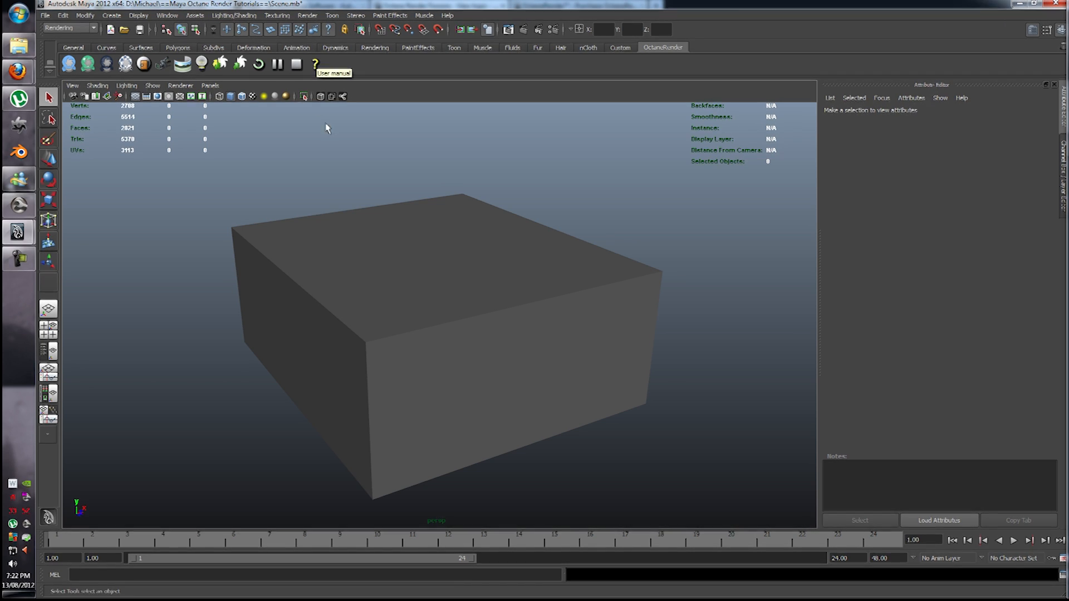
pyautogui.moveTo(514, 127)
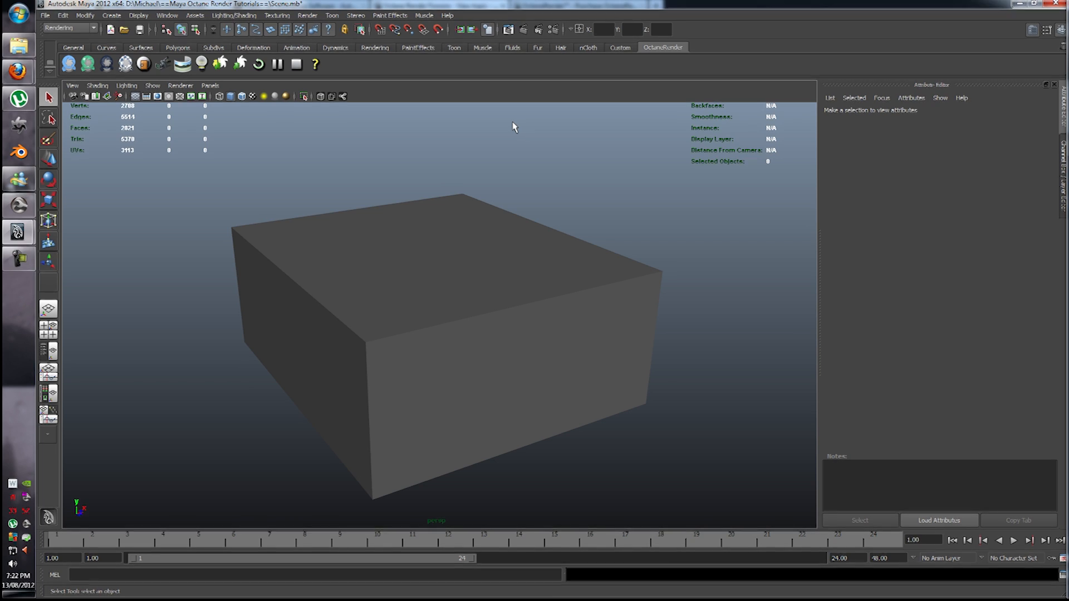
pyautogui.moveTo(507, 110)
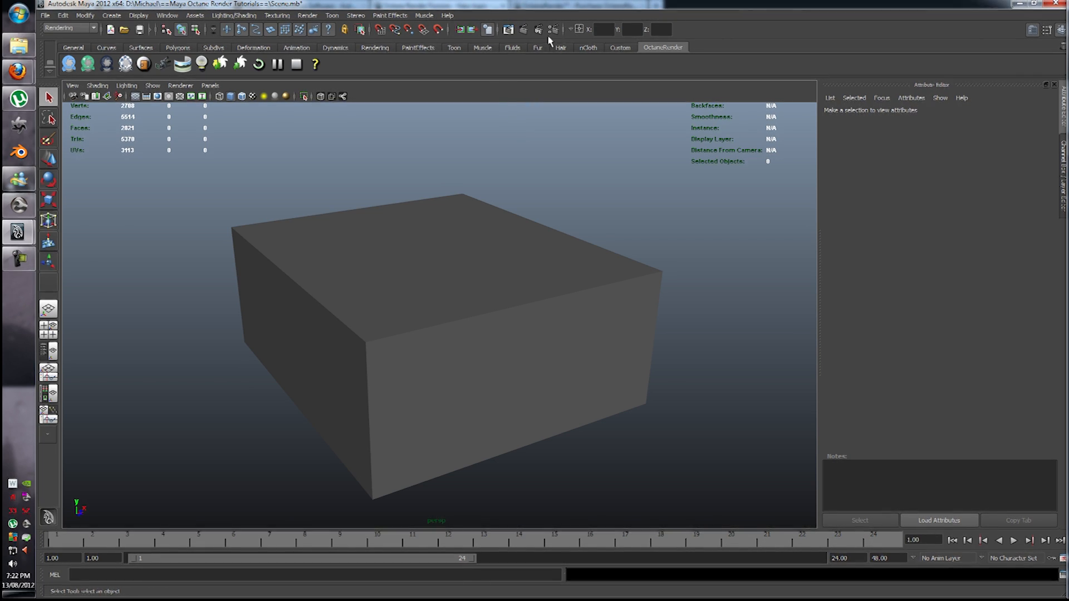
# Open Render Settings and browse the Common tab's Image Size (640x480) and File Output sections
pyautogui.click(553, 29)
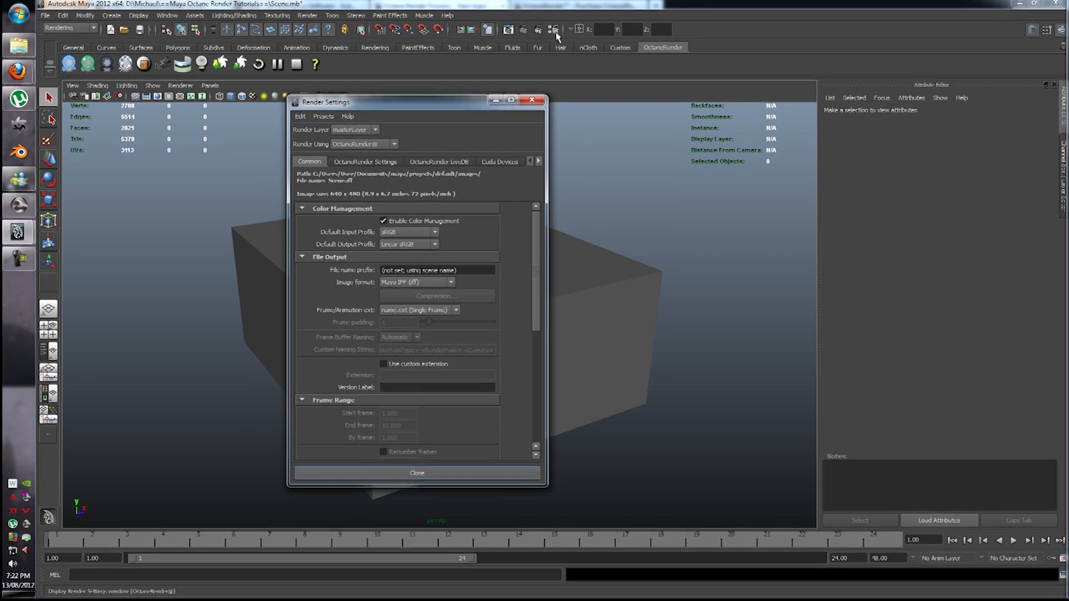
pyautogui.click(393, 143)
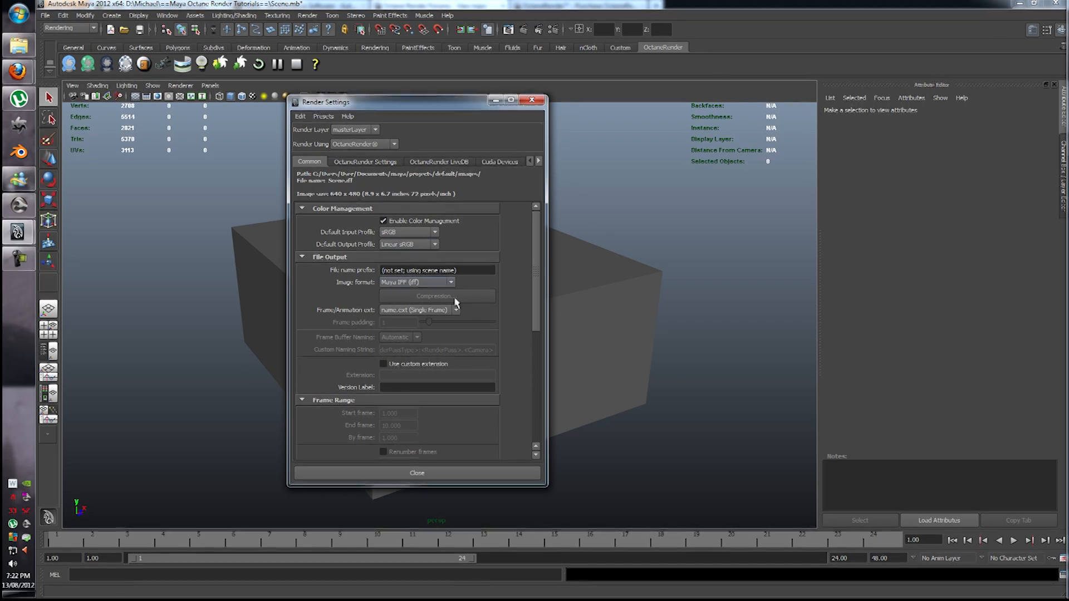
pyautogui.click(302, 208)
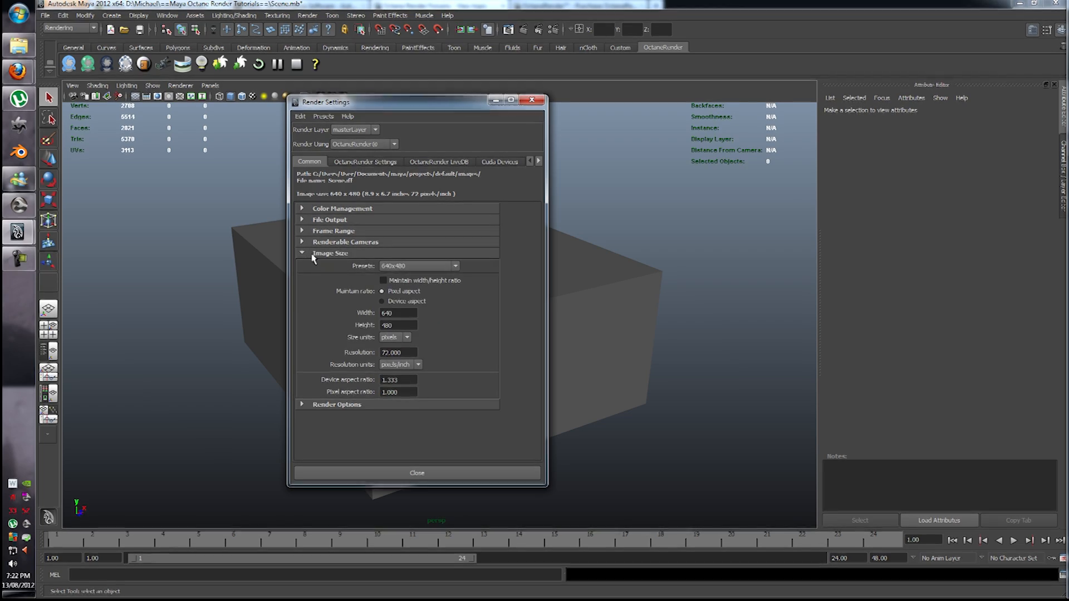
pyautogui.click(329, 253)
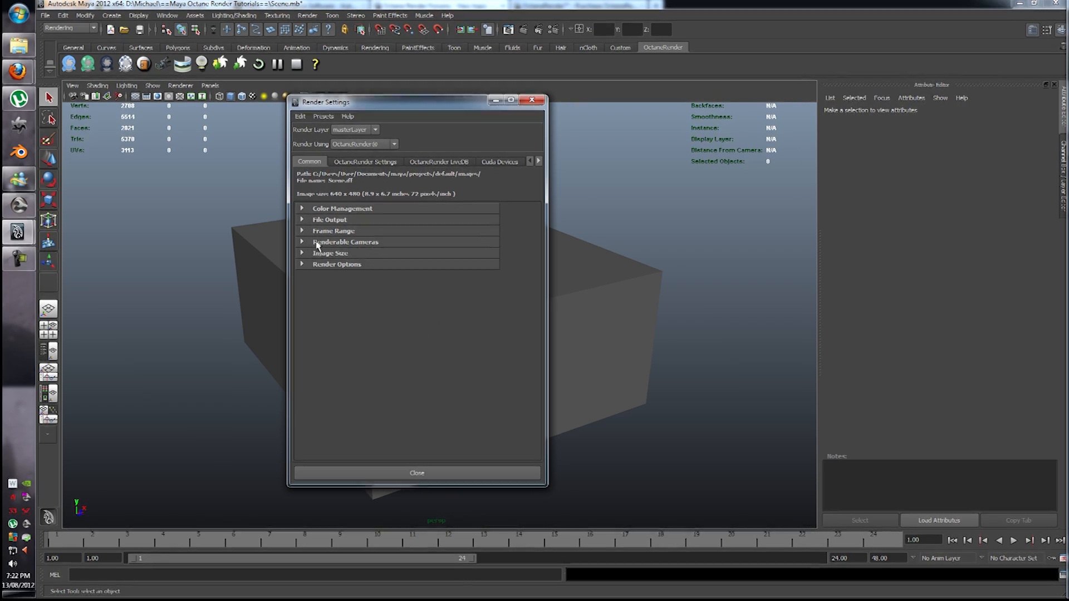
pyautogui.click(330, 220)
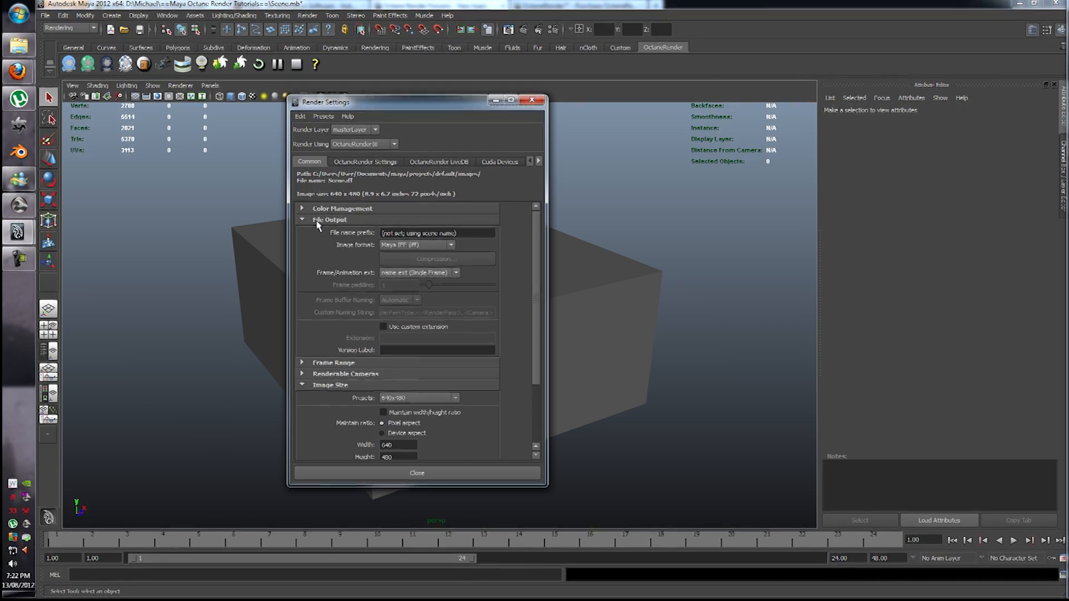
pyautogui.click(330, 220)
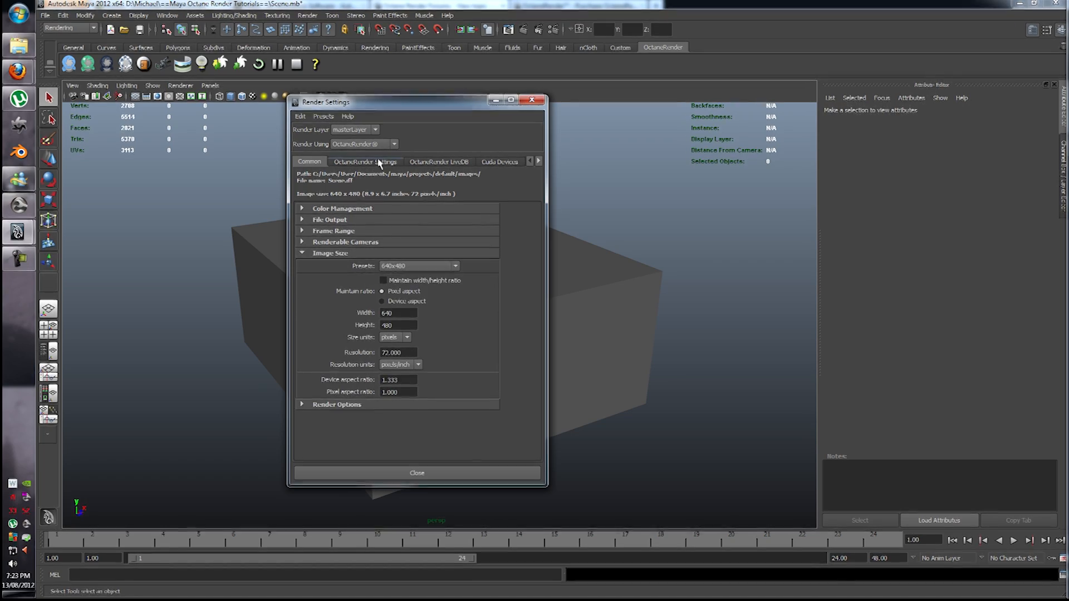
# Keep the Octane kernel type on Direct Light and view the LiveDB and CUDA Devices tabs
pyautogui.click(365, 161)
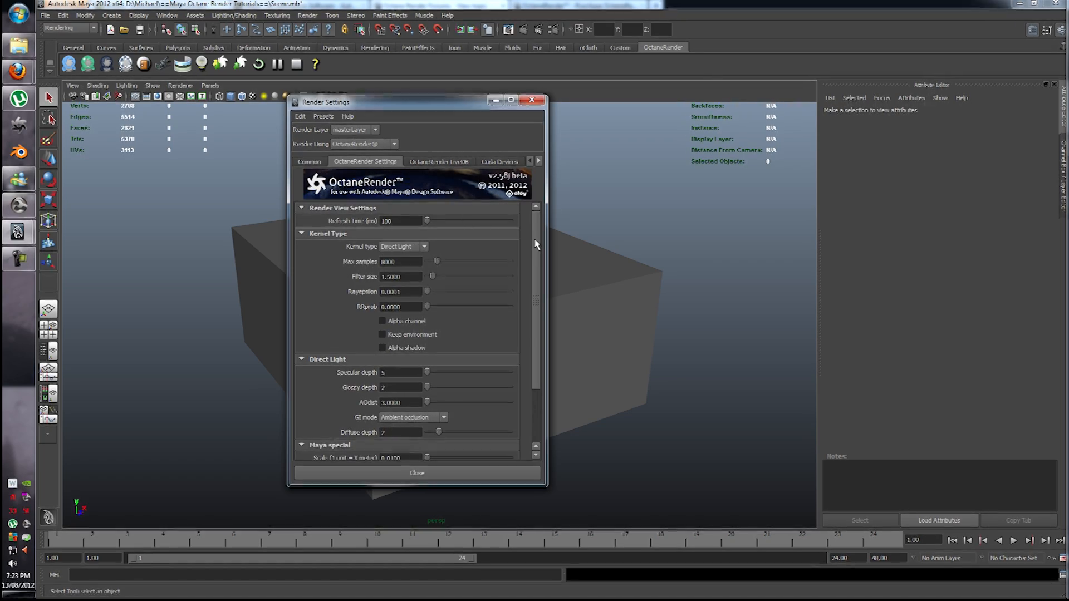
pyautogui.moveTo(520, 237)
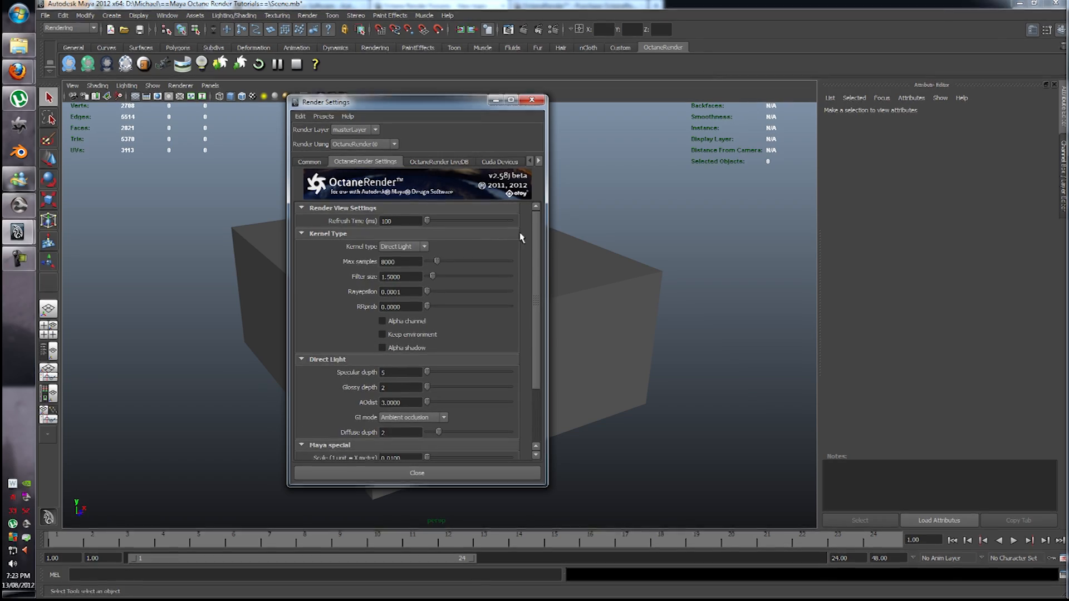
pyautogui.click(404, 246)
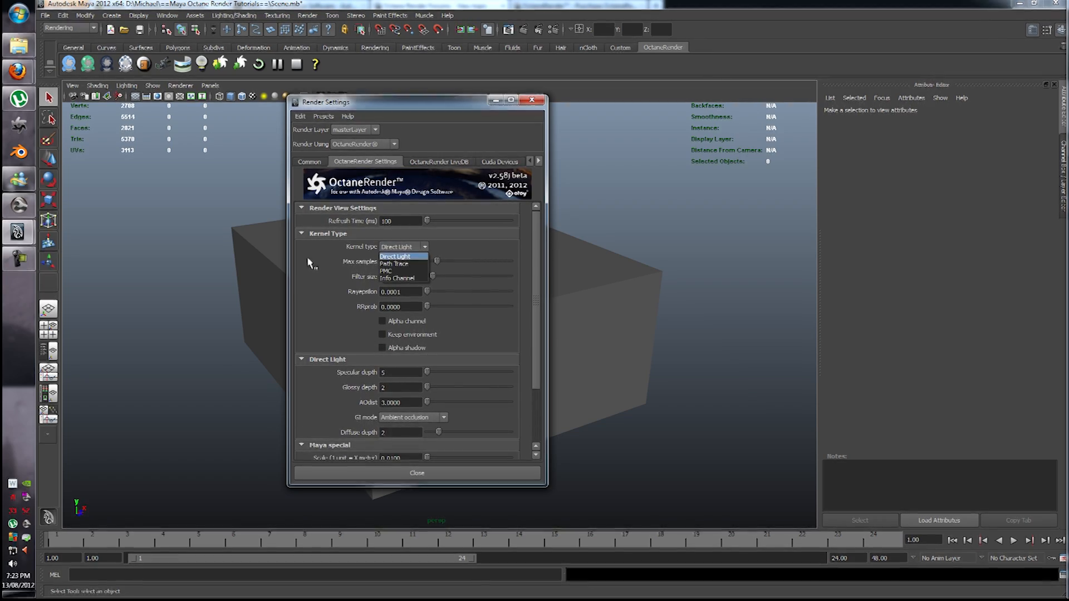
pyautogui.click(395, 256)
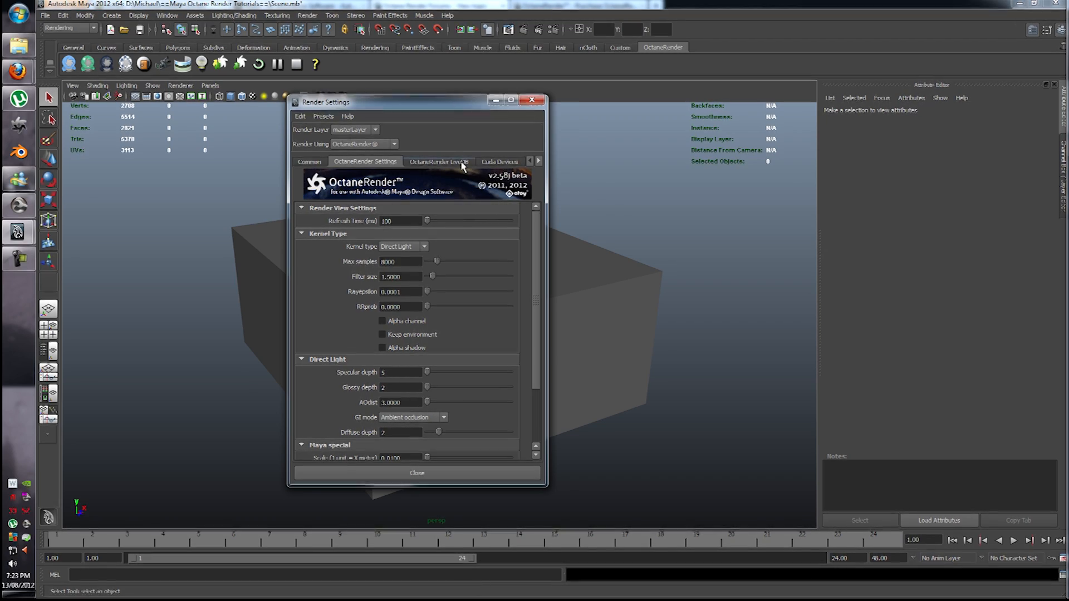
pyautogui.click(440, 162)
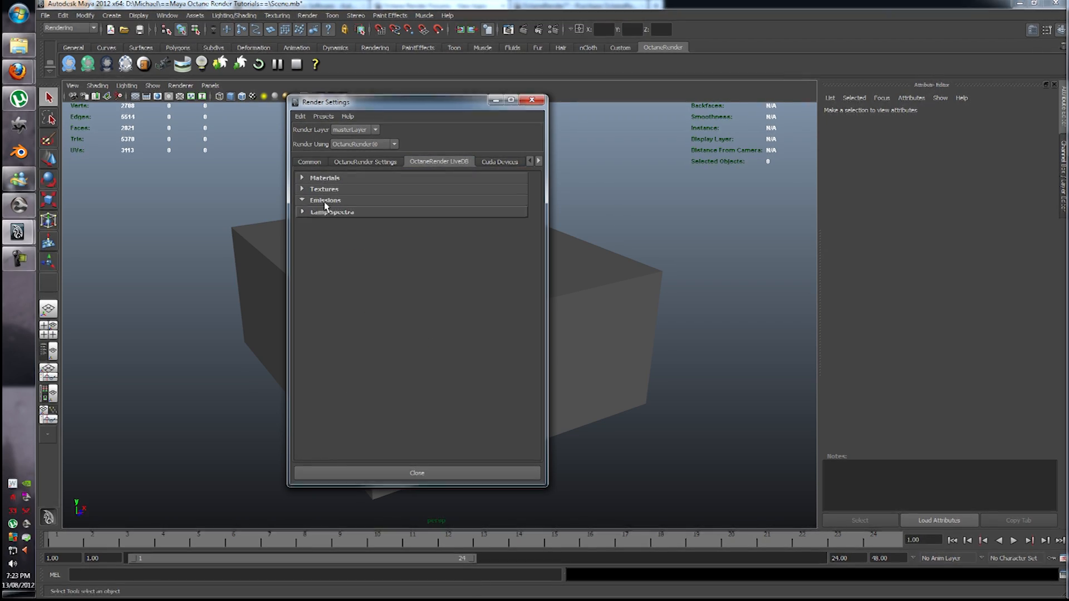
pyautogui.click(499, 162)
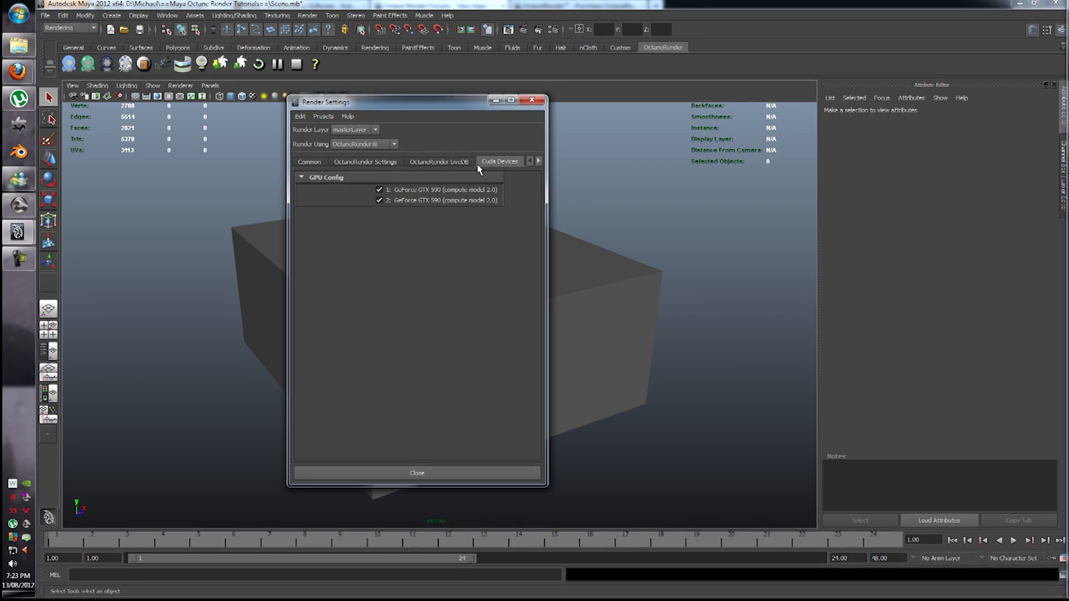
pyautogui.moveTo(464, 179)
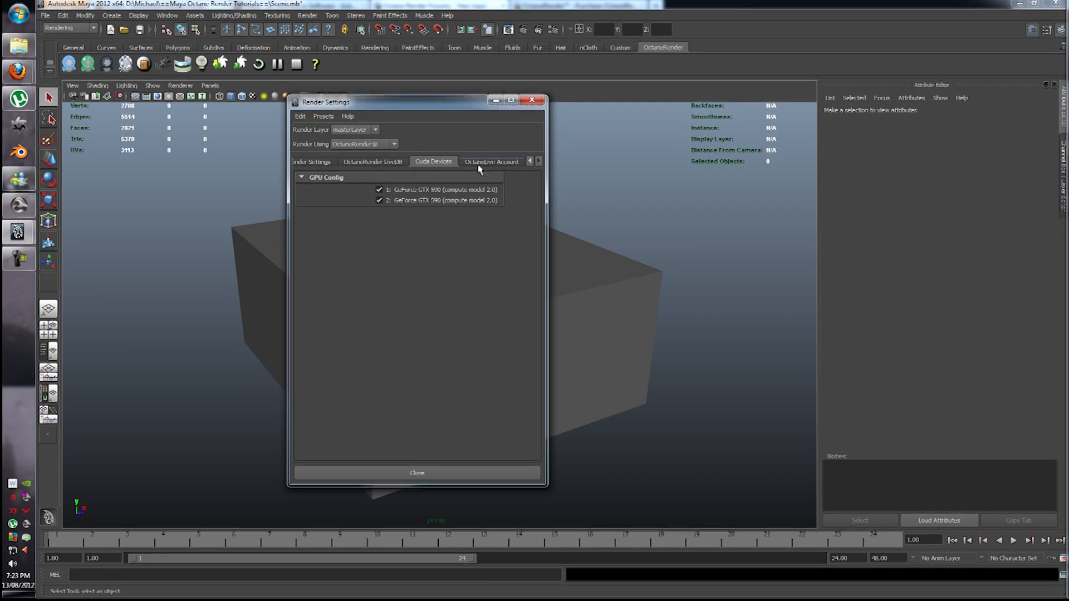
# Revisit the Octane, LiveDB and Common tabs, then close the Render Settings window
pyautogui.click(333, 161)
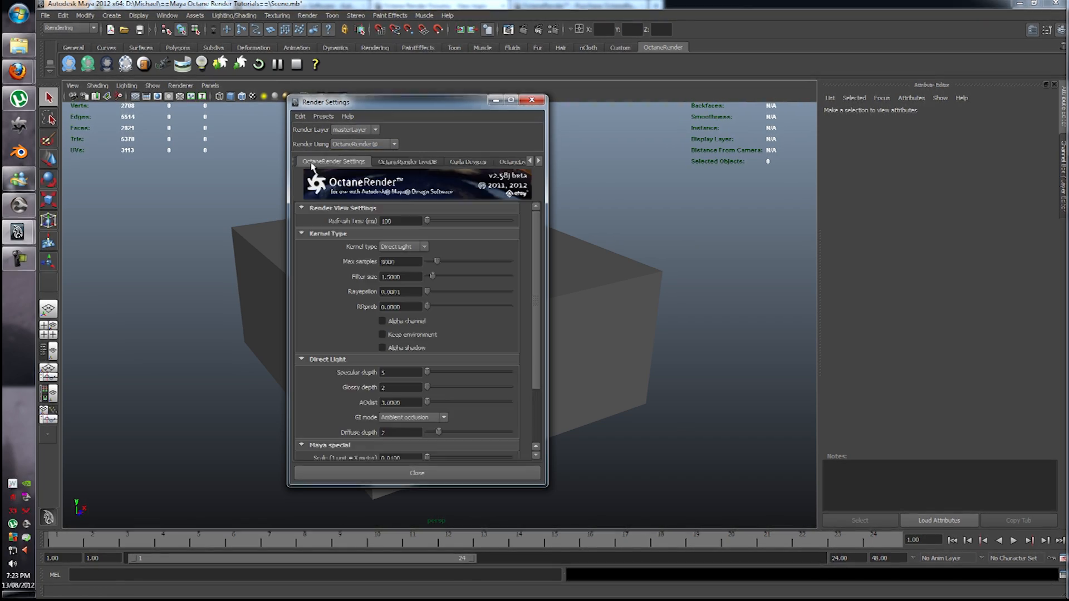
pyautogui.click(406, 162)
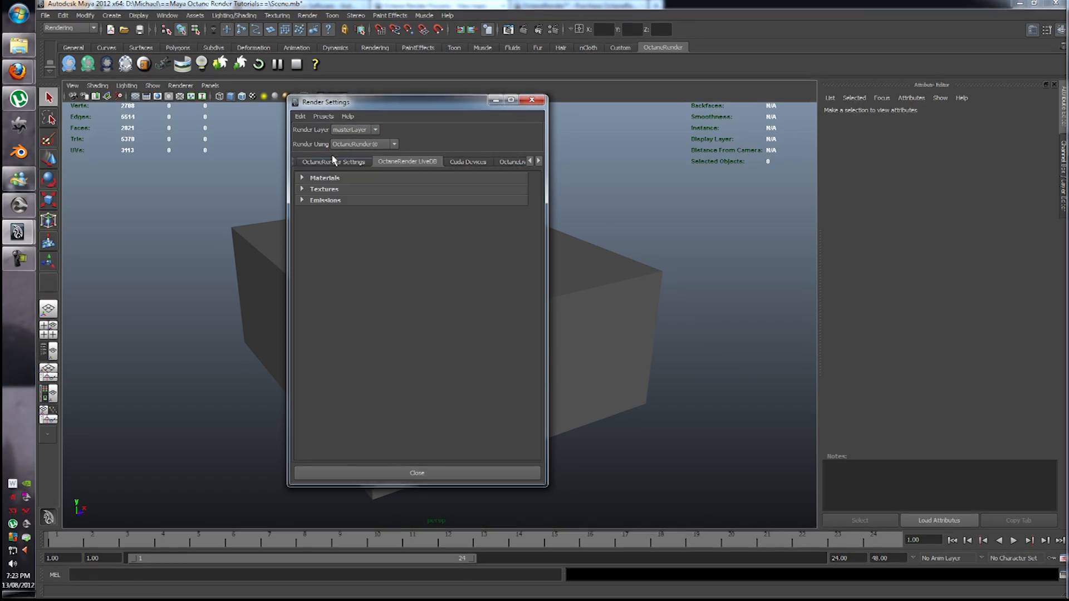
pyautogui.click(309, 161)
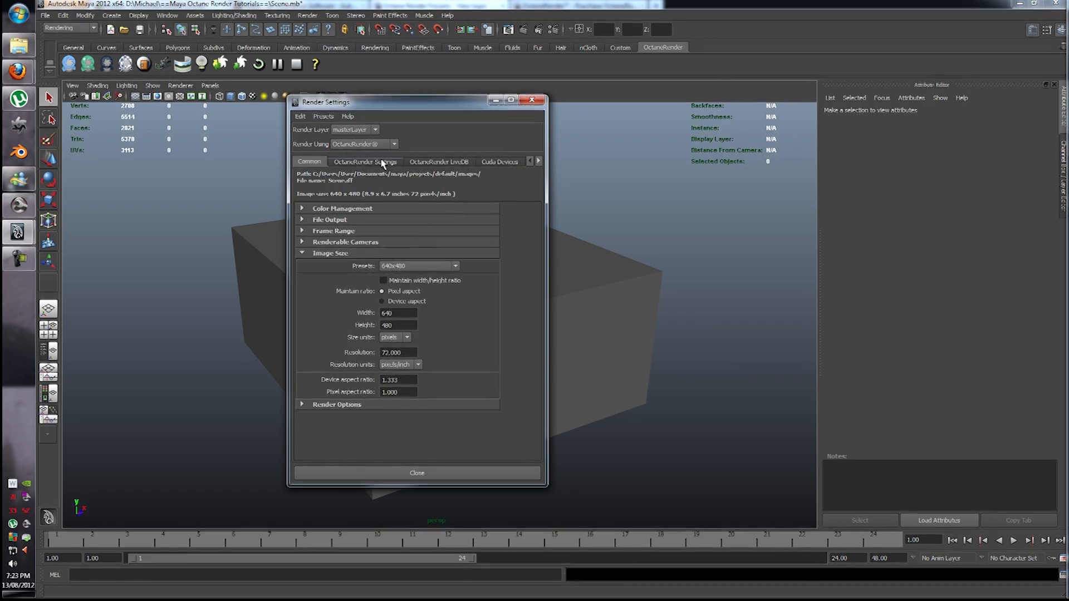
pyautogui.click(365, 162)
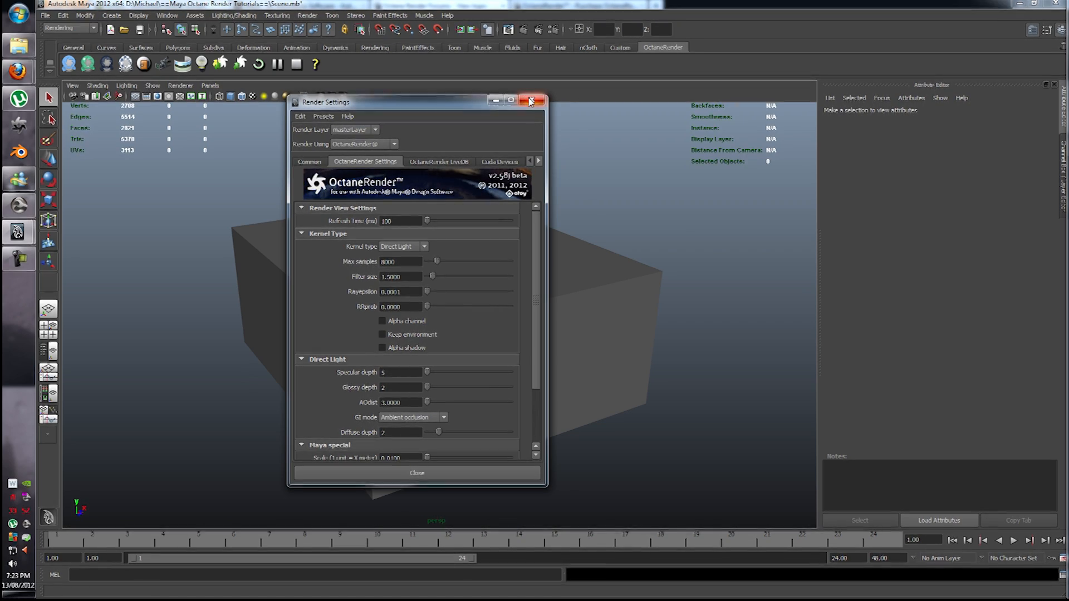
pyautogui.click(532, 101)
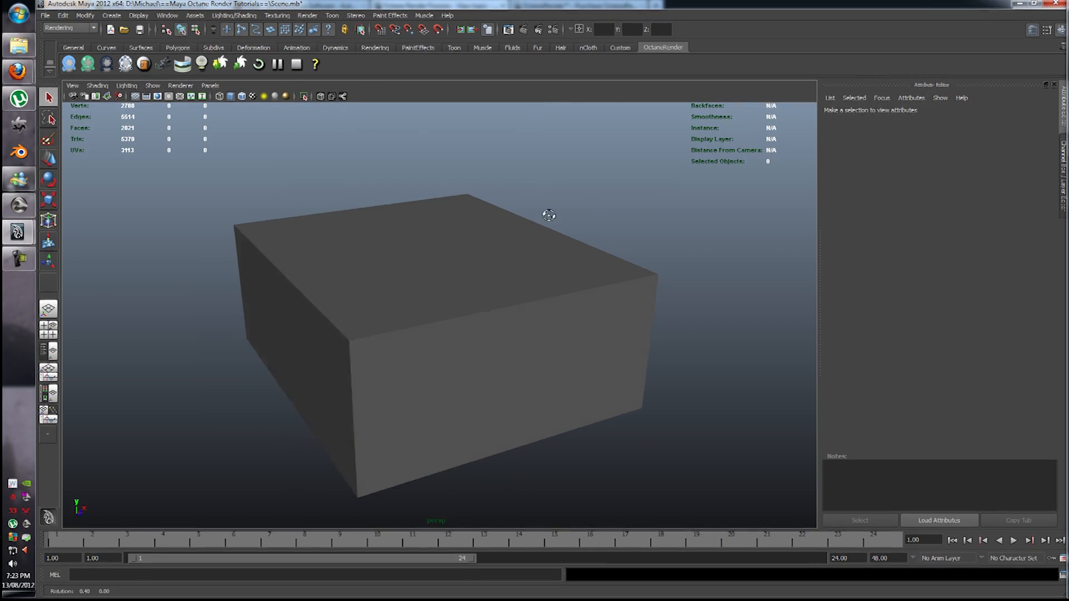
pyautogui.moveTo(550, 216); pyautogui.dragTo(609, 218)
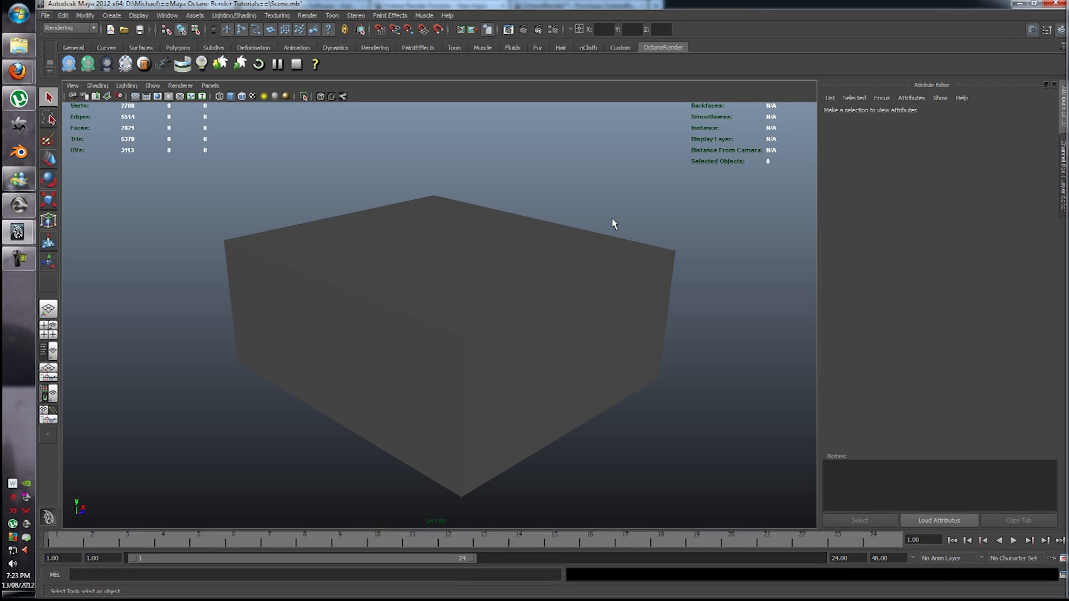
pyautogui.moveTo(612, 239)
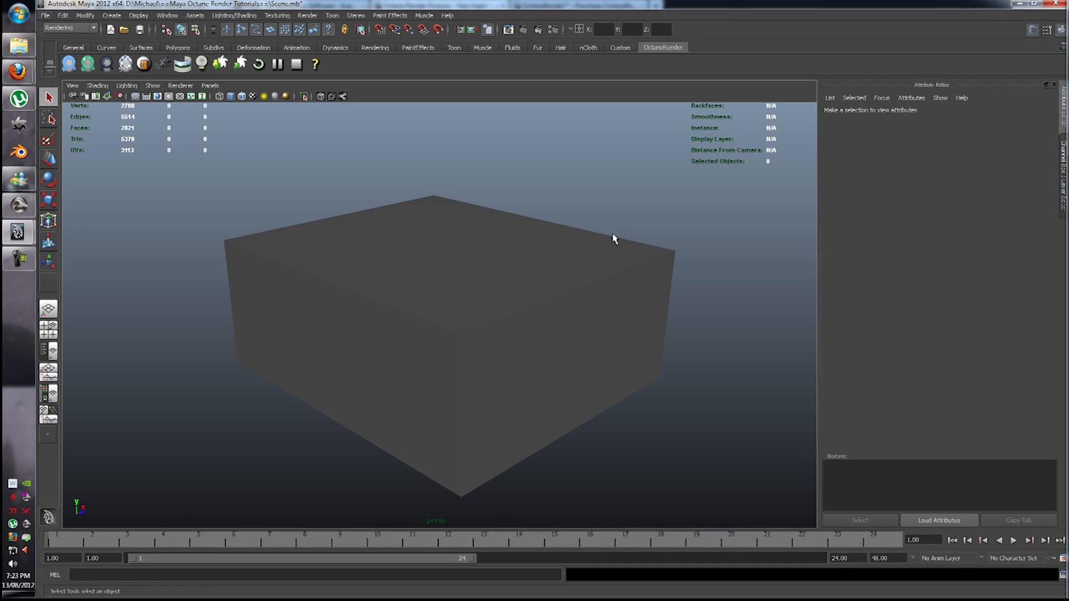
pyautogui.moveTo(613, 239); pyautogui.dragTo(453, 319)
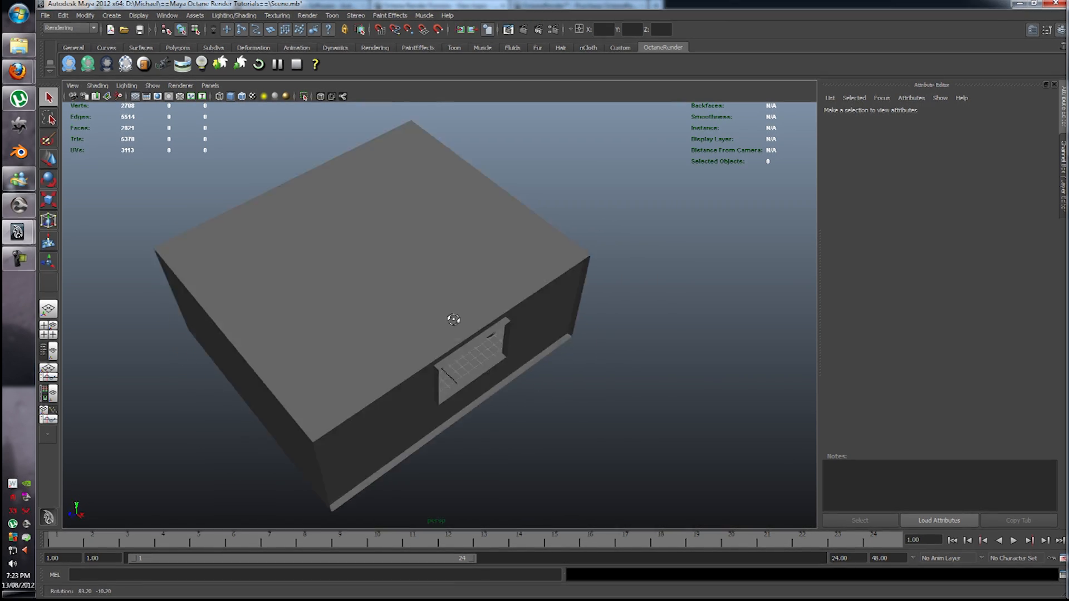
pyautogui.moveTo(453, 319); pyautogui.dragTo(524, 267)
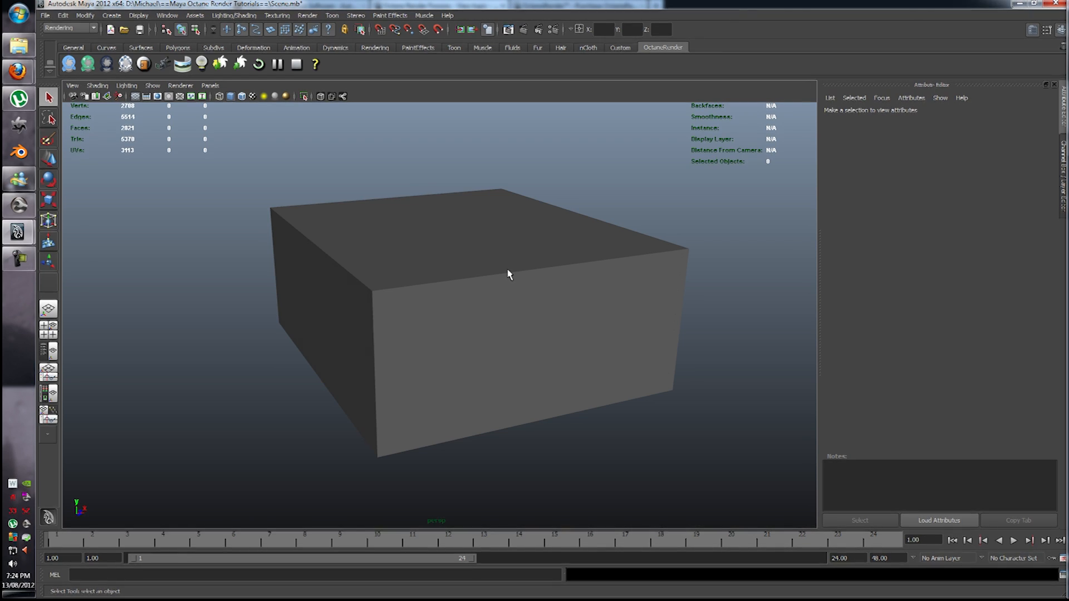
pyautogui.moveTo(539, 111)
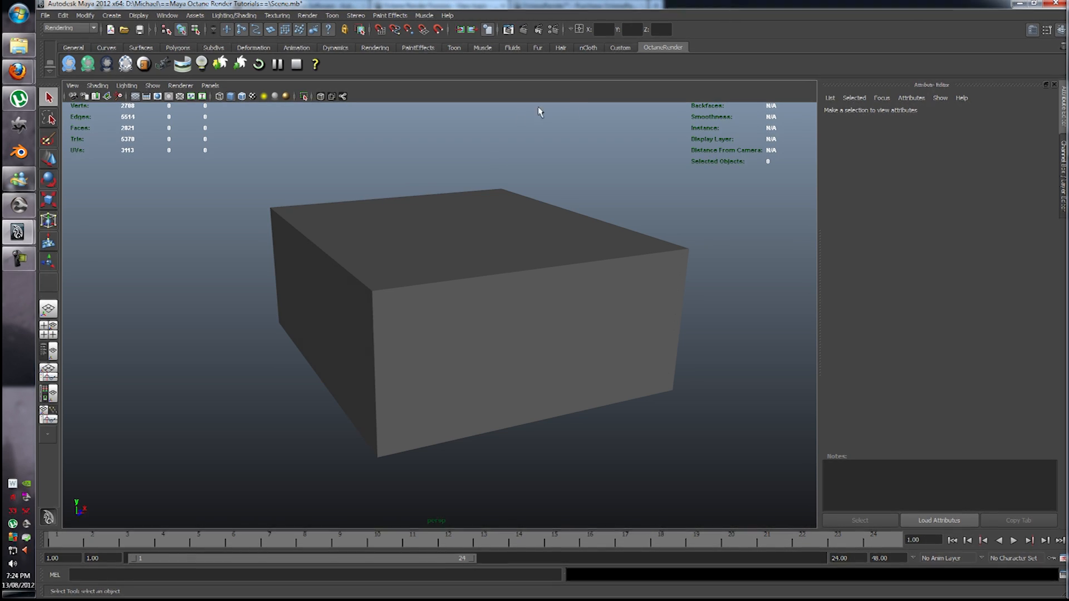
pyautogui.moveTo(507, 29)
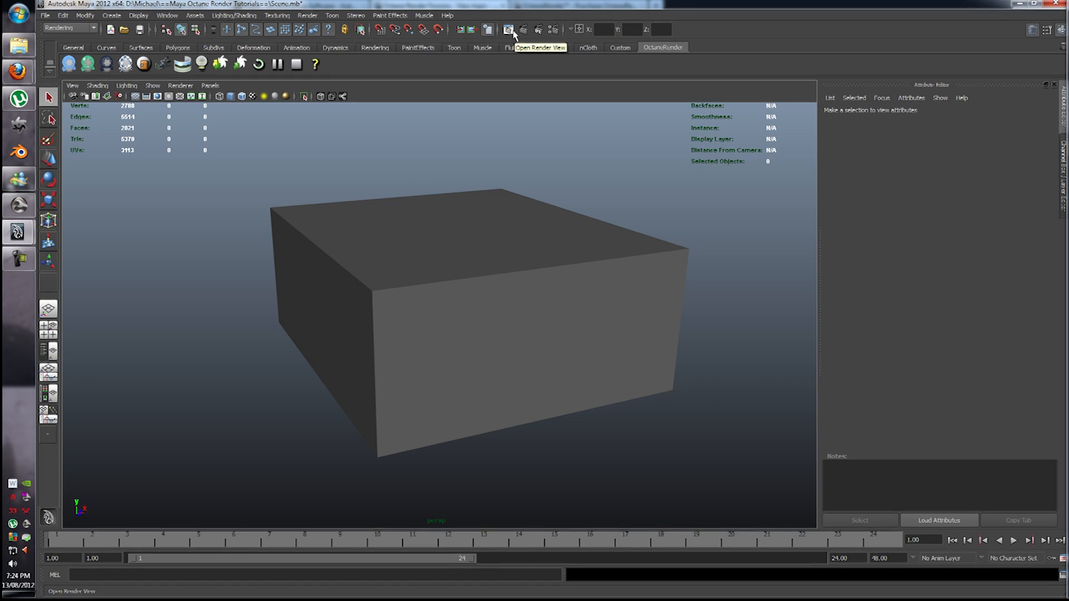
# Open Render View and drag camera1_aim's Y arrow up to a height of about 0.53
pyautogui.click(508, 29)
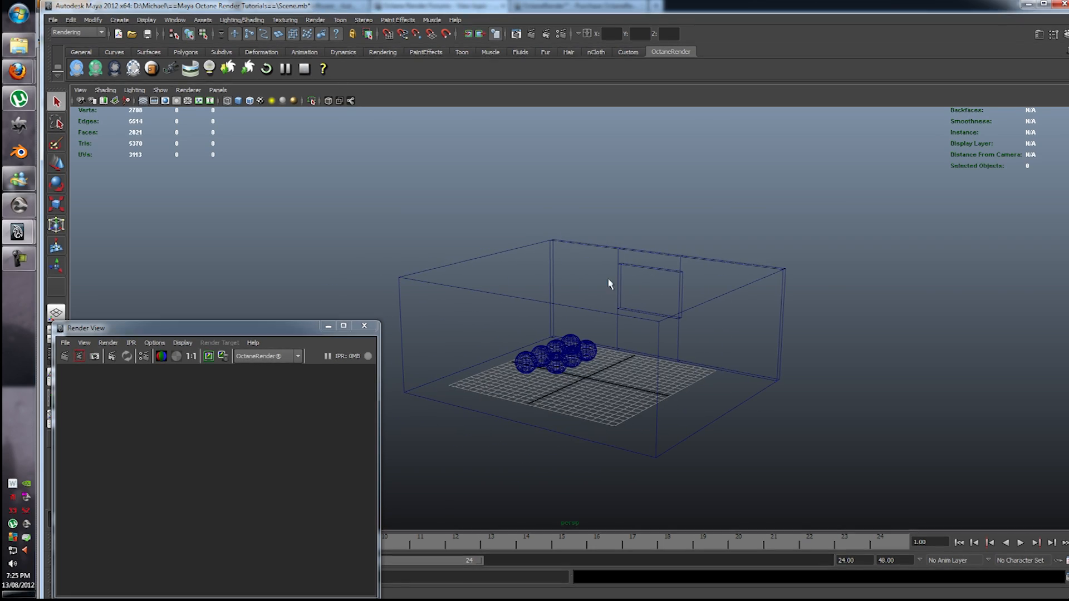
pyautogui.moveTo(170, 82)
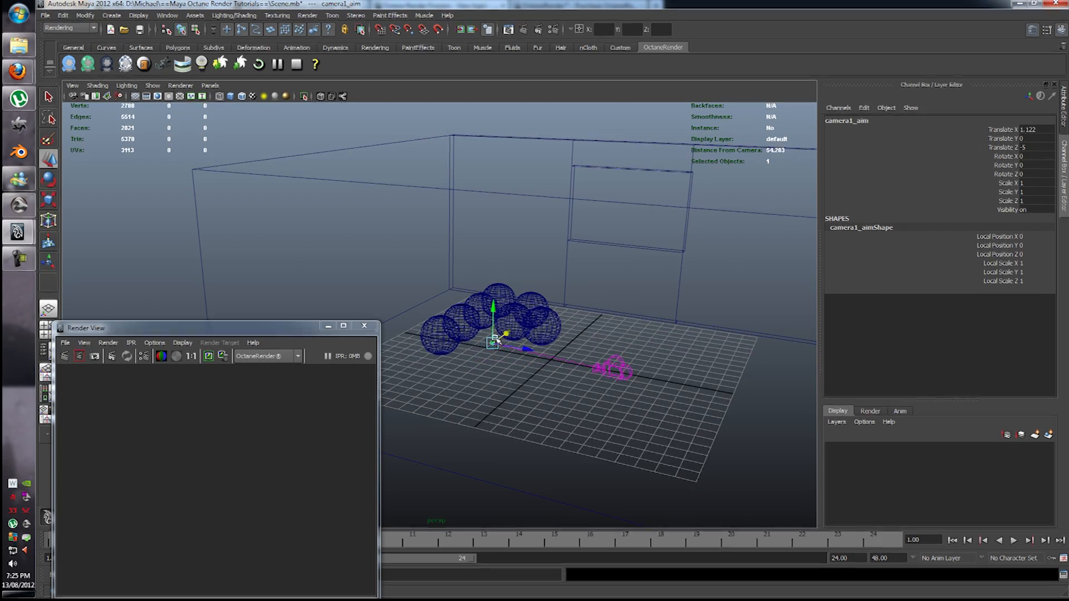
pyautogui.moveTo(492, 343); pyautogui.dragTo(492, 394)
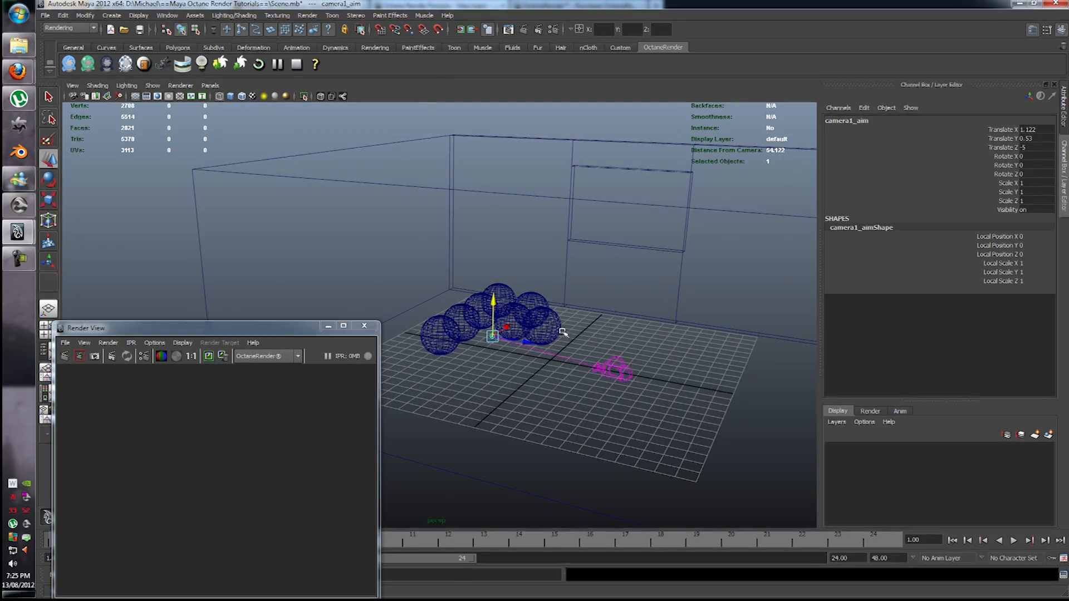
# Look through camera1 and dolly in close on the cluster of spheres
pyautogui.click(210, 86)
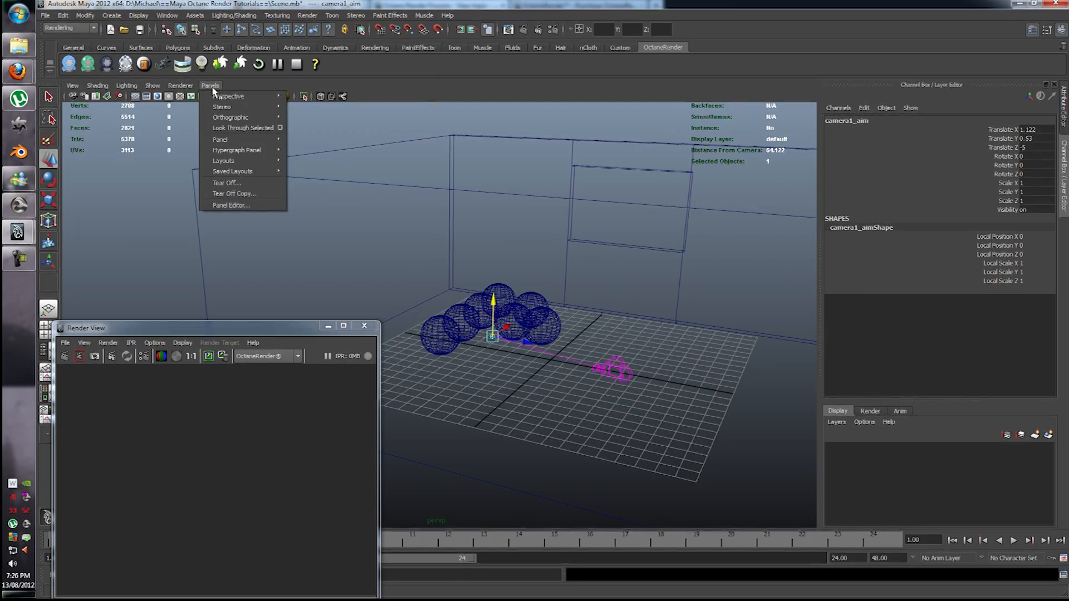
pyautogui.moveTo(228, 96)
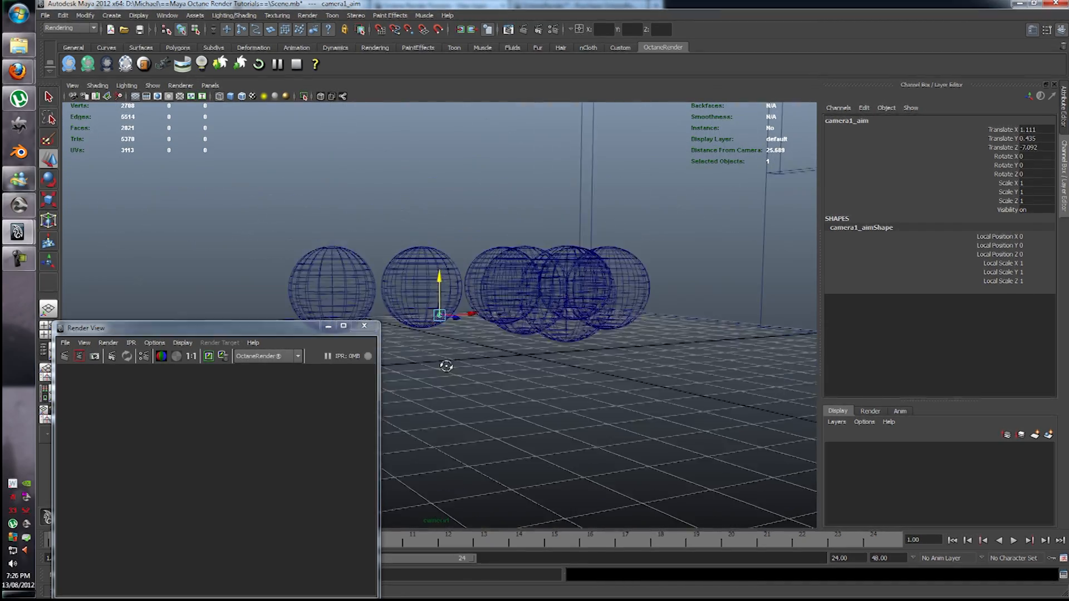
pyautogui.moveTo(444, 369); pyautogui.dragTo(268, 286)
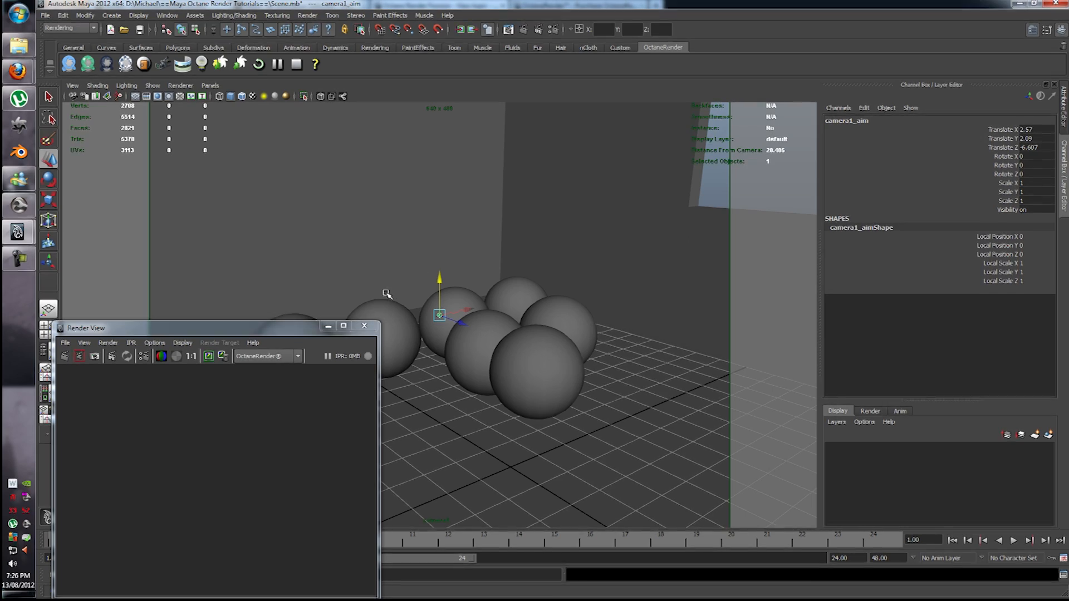
pyautogui.moveTo(247, 321)
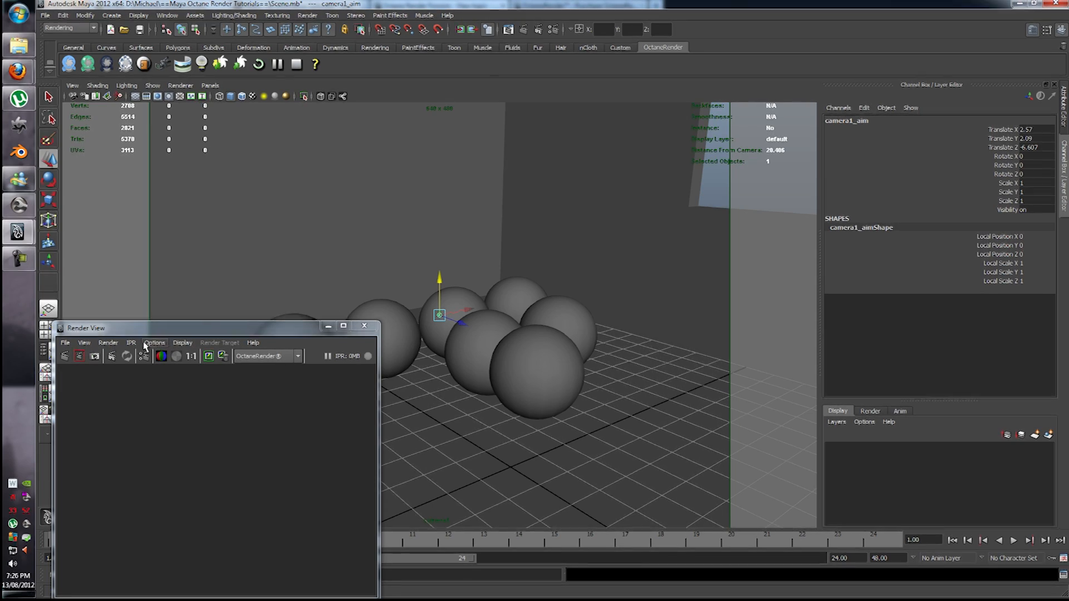
# Start an IPR live render through camera1 and create an Octane Sun/Sky environment
pyautogui.click(131, 343)
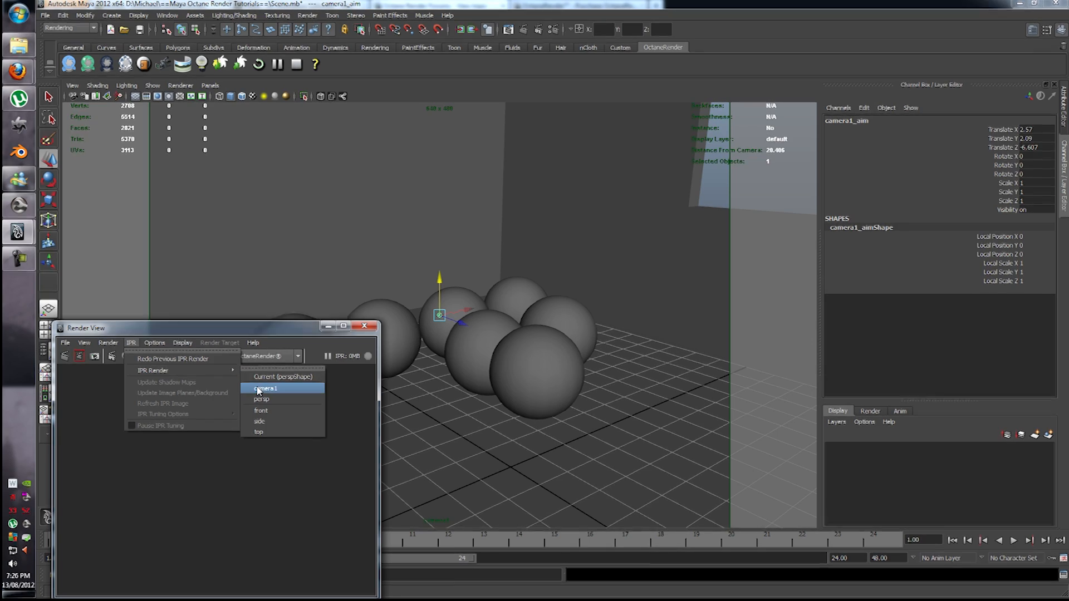
pyautogui.click(267, 388)
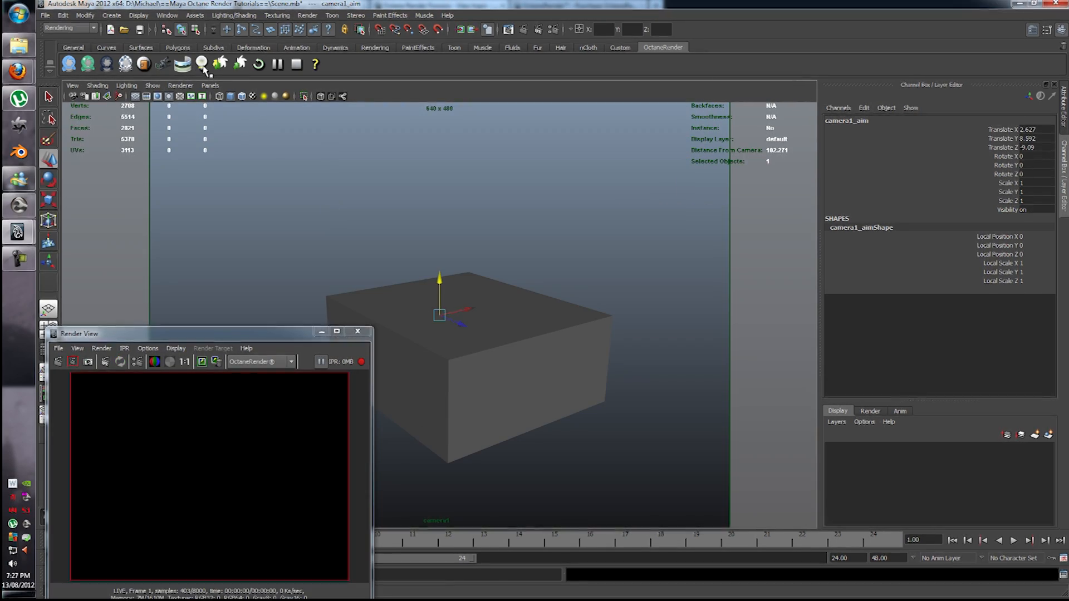
pyautogui.moveTo(182, 63)
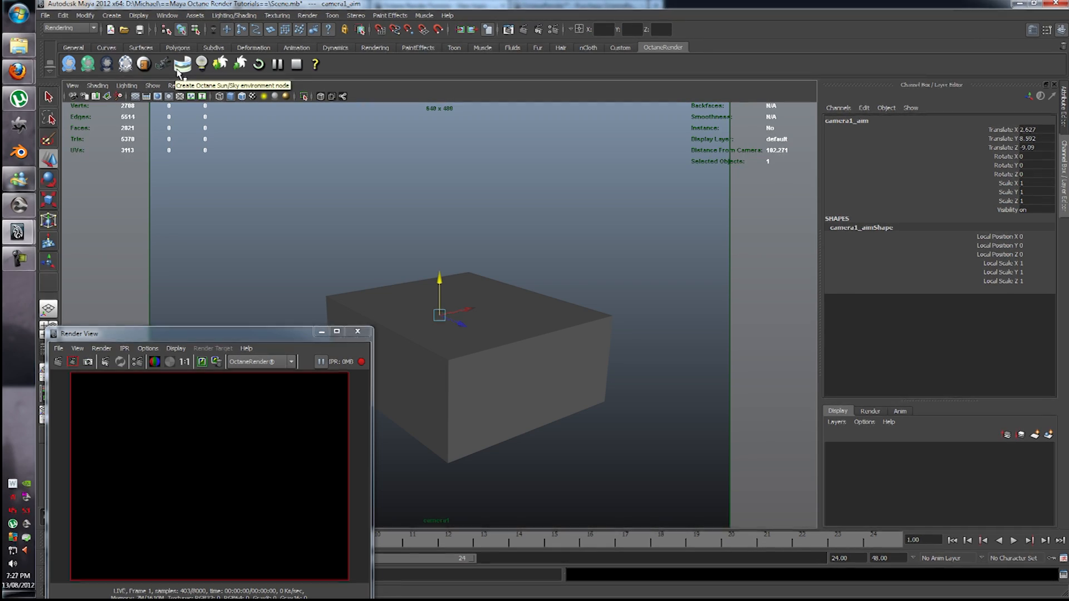
pyautogui.click(181, 64)
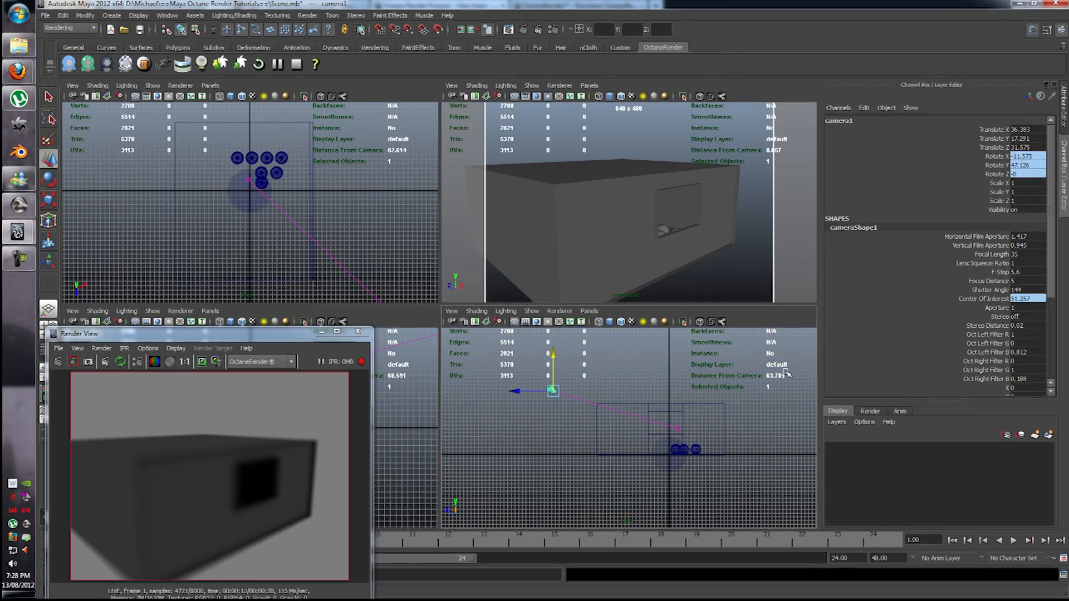
# Open cameraShape1 in the Attribute Editor, expand Camera Attributes, then select octaneSunSky
pyautogui.click(990, 237)
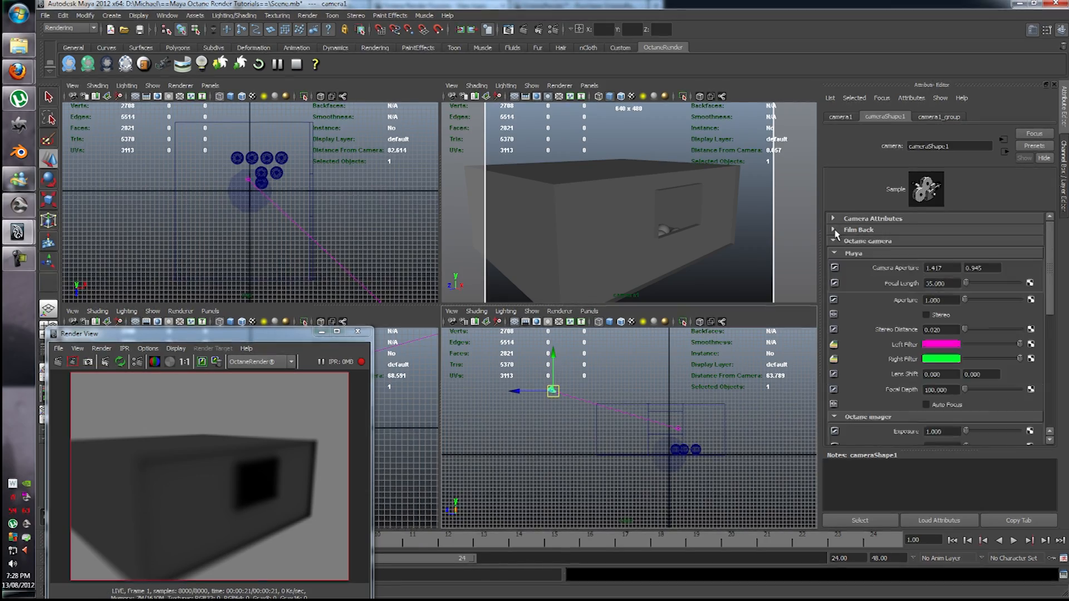
pyautogui.click(833, 230)
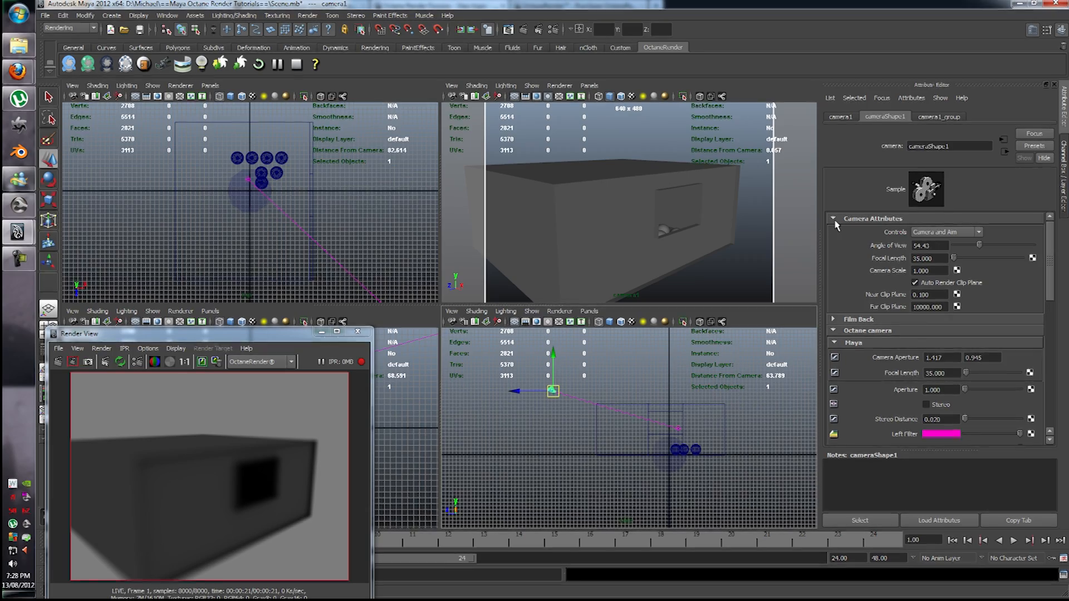
pyautogui.click(833, 219)
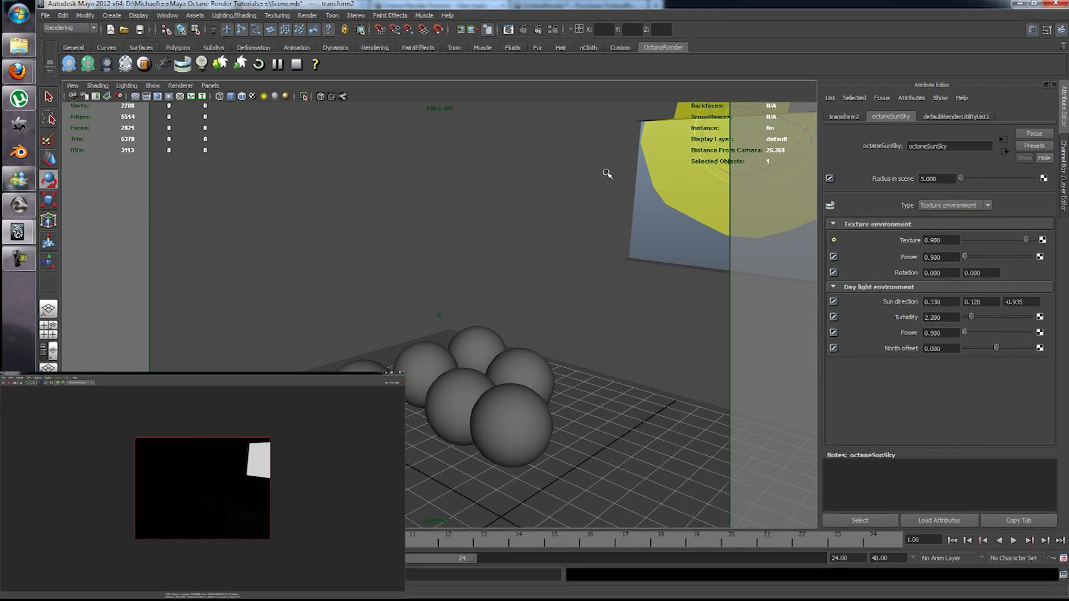
pyautogui.moveTo(677, 207)
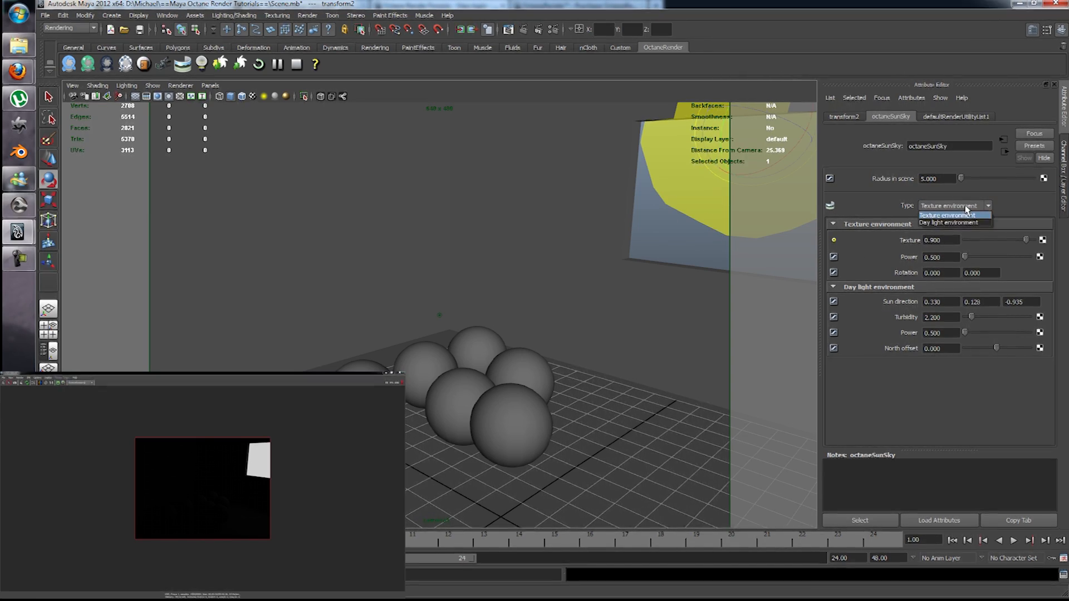
pyautogui.moveTo(952, 223)
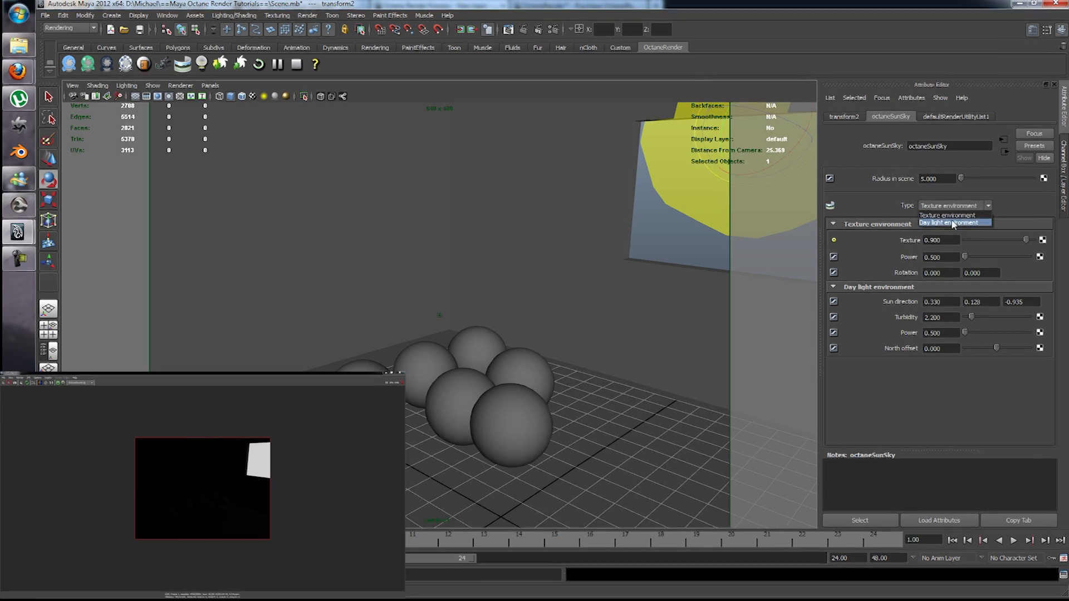
# Set the Sun/Sky type to Day light environment and rotate the sun onto the spheres
pyautogui.click(950, 222)
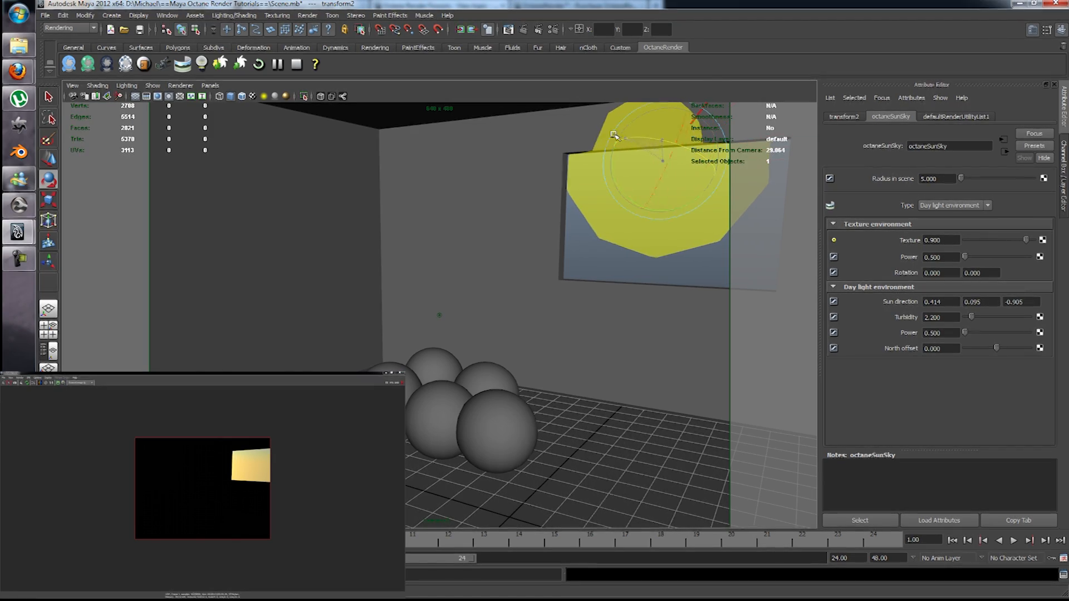
pyautogui.moveTo(614, 134); pyautogui.dragTo(668, 139)
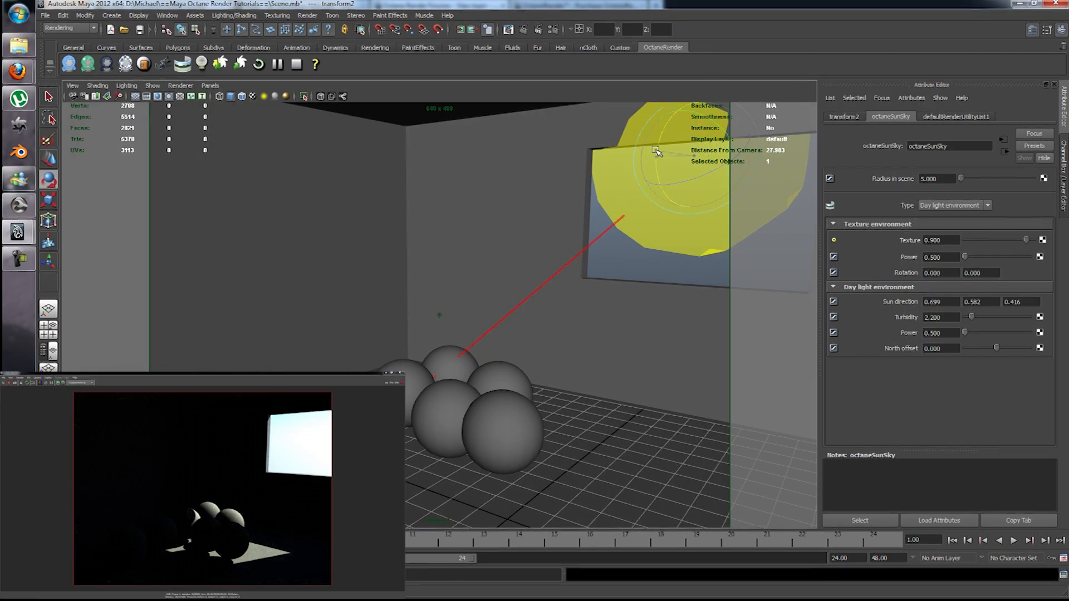
pyautogui.moveTo(655, 150); pyautogui.dragTo(646, 146)
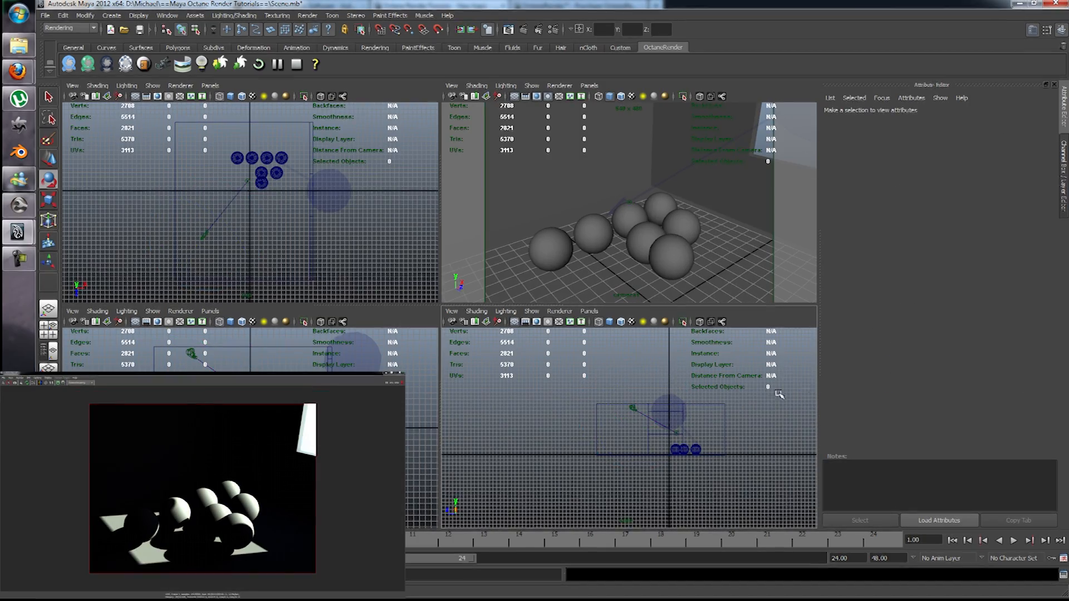
# Reselect the octaneSunSky environment to adjust its power and turbidity
pyautogui.click(675, 416)
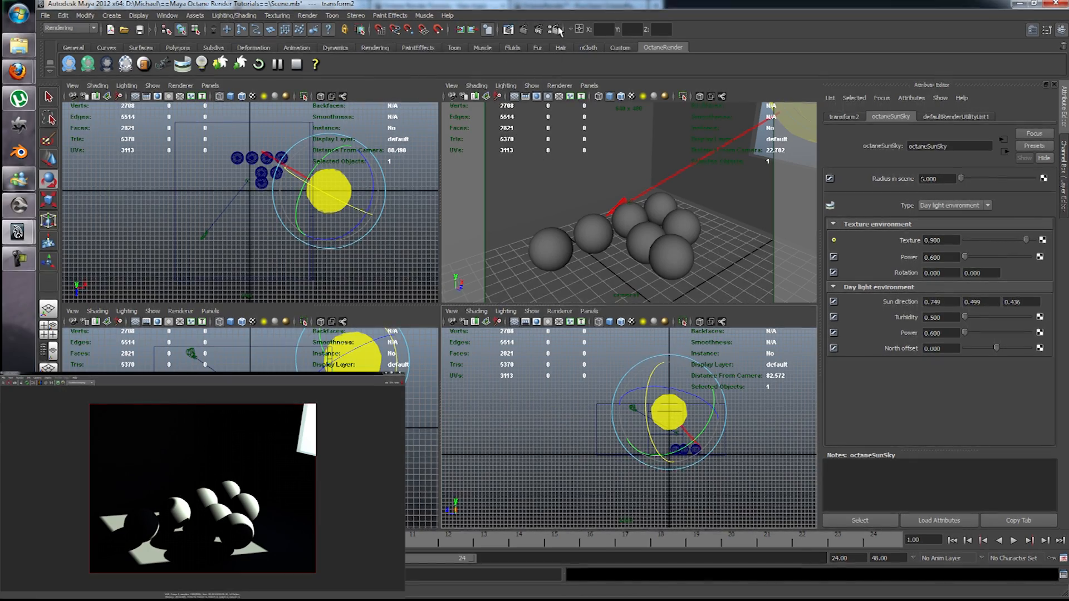
pyautogui.moveTo(555, 28)
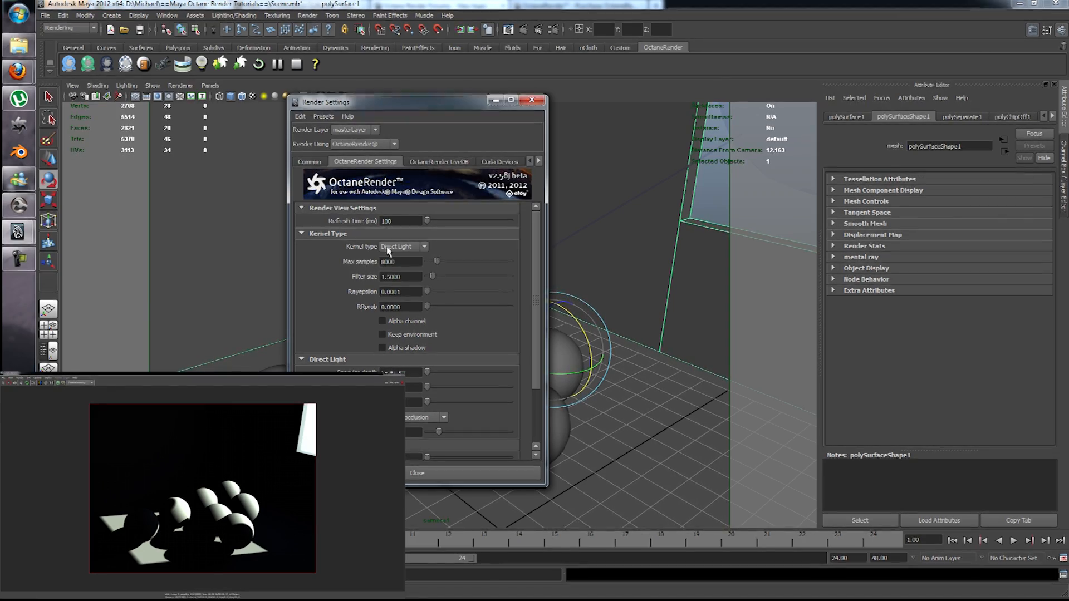
# Set Direct Light glossy depth to 2 and choose a different GI mode
pyautogui.click(404, 246)
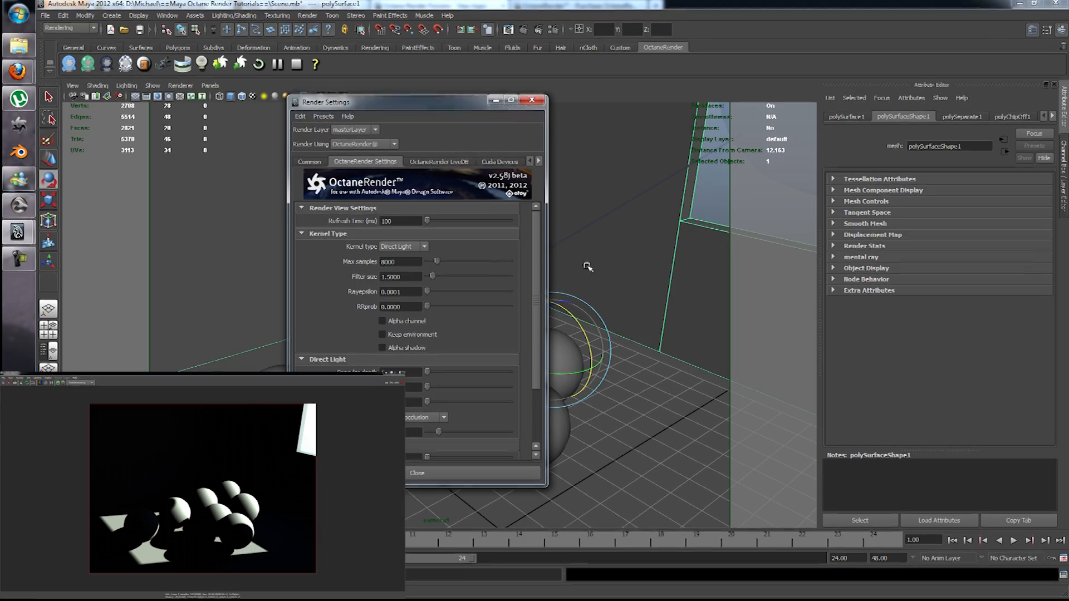
pyautogui.scroll(-3)
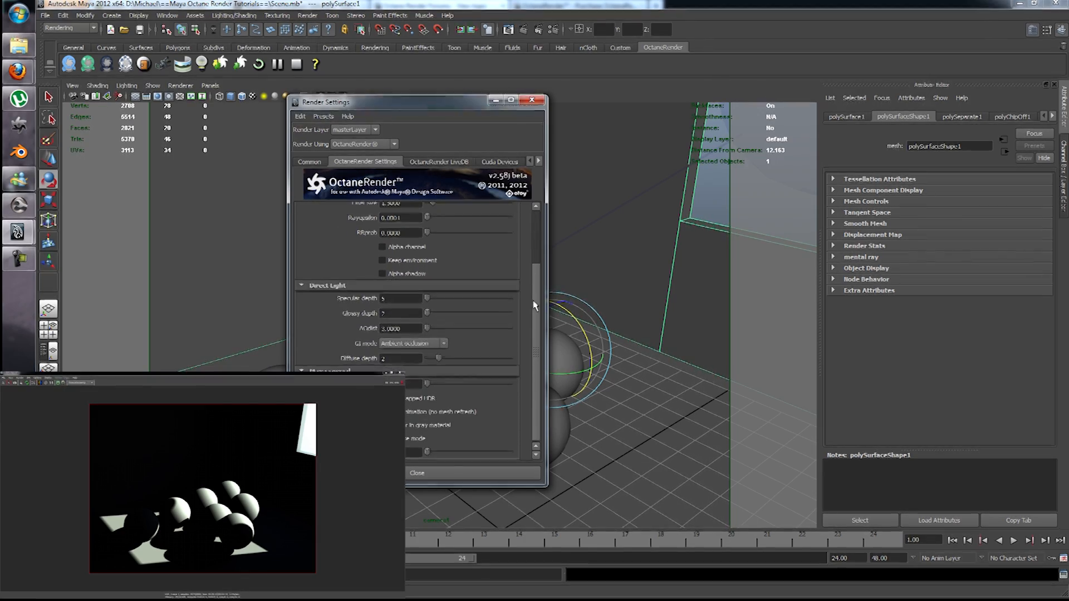
pyautogui.click(413, 344)
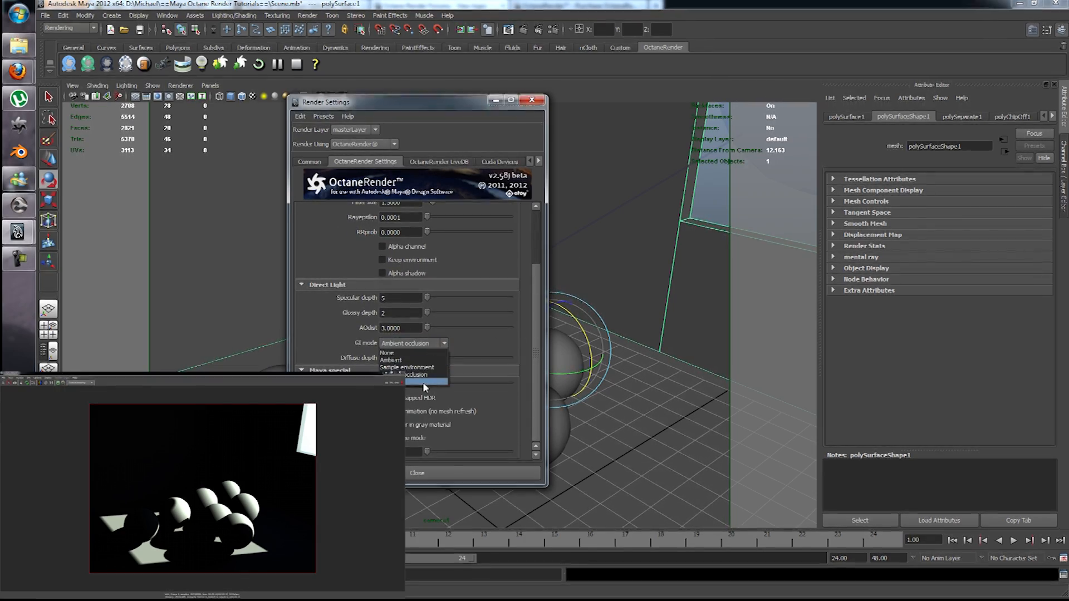
pyautogui.click(423, 382)
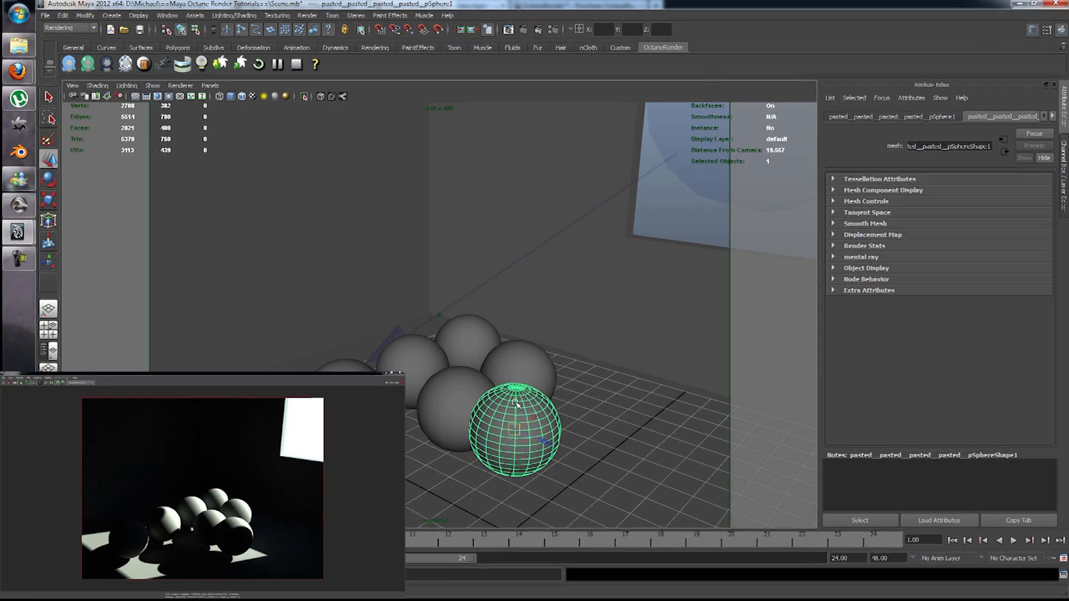
# Drag the front sphere forward and then left across the floor grid
pyautogui.moveTo(516, 406); pyautogui.dragTo(514, 440)
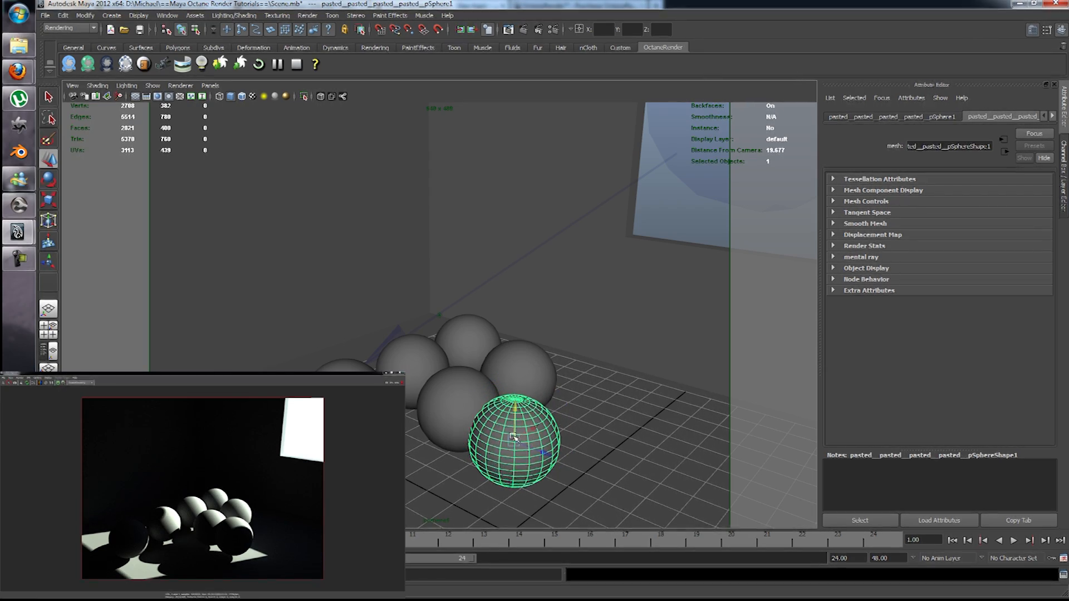
pyautogui.moveTo(519, 440); pyautogui.dragTo(480, 471)
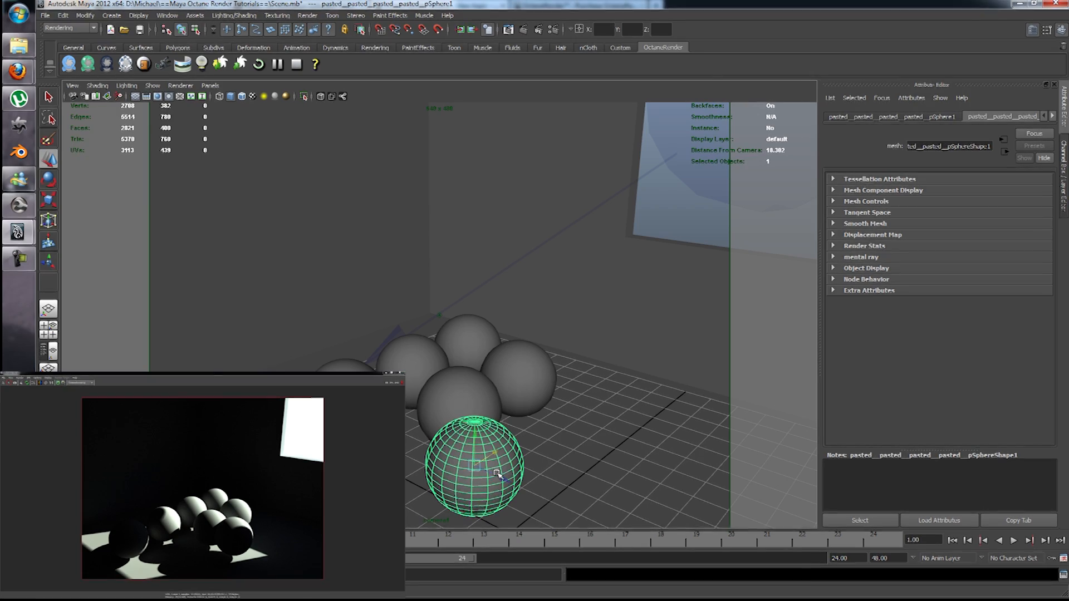
pyautogui.moveTo(496, 473); pyautogui.dragTo(421, 452)
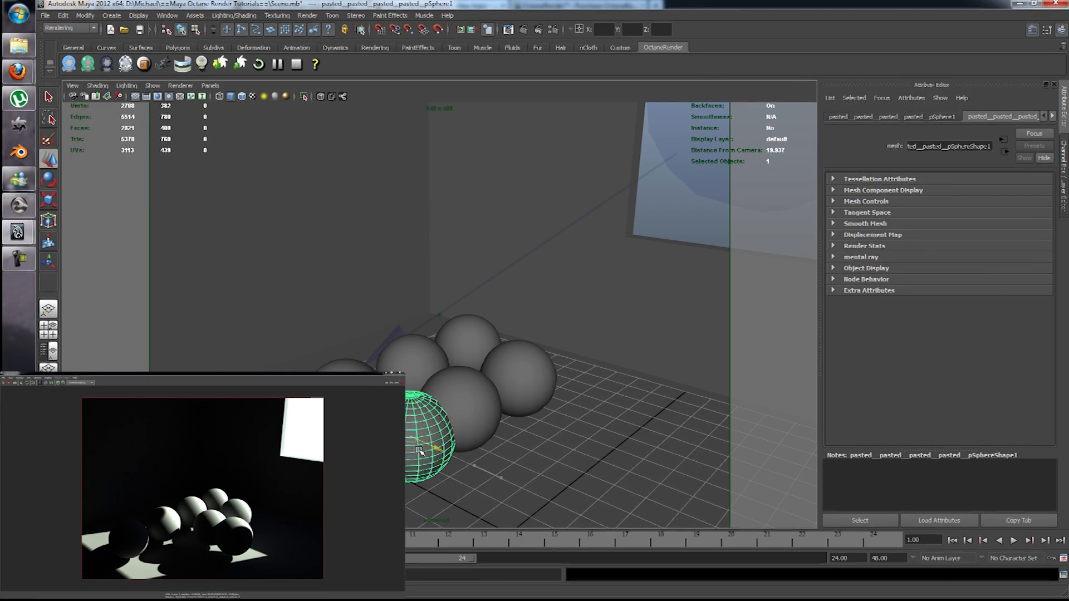